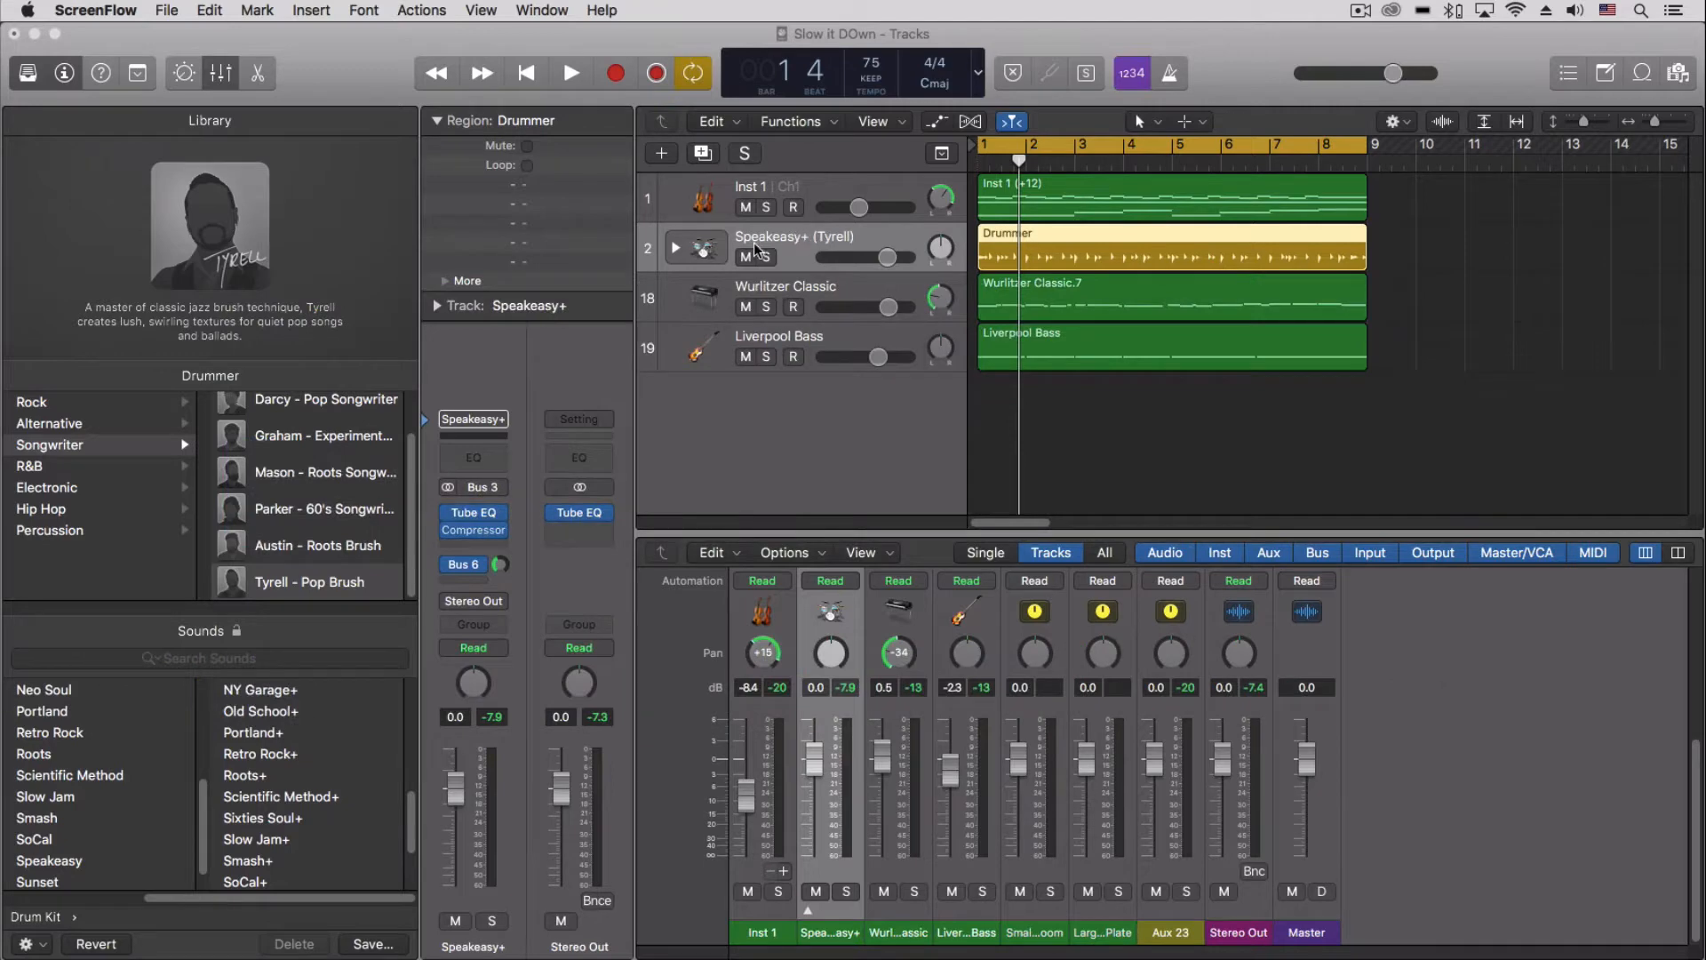
pyautogui.moveTo(800, 277)
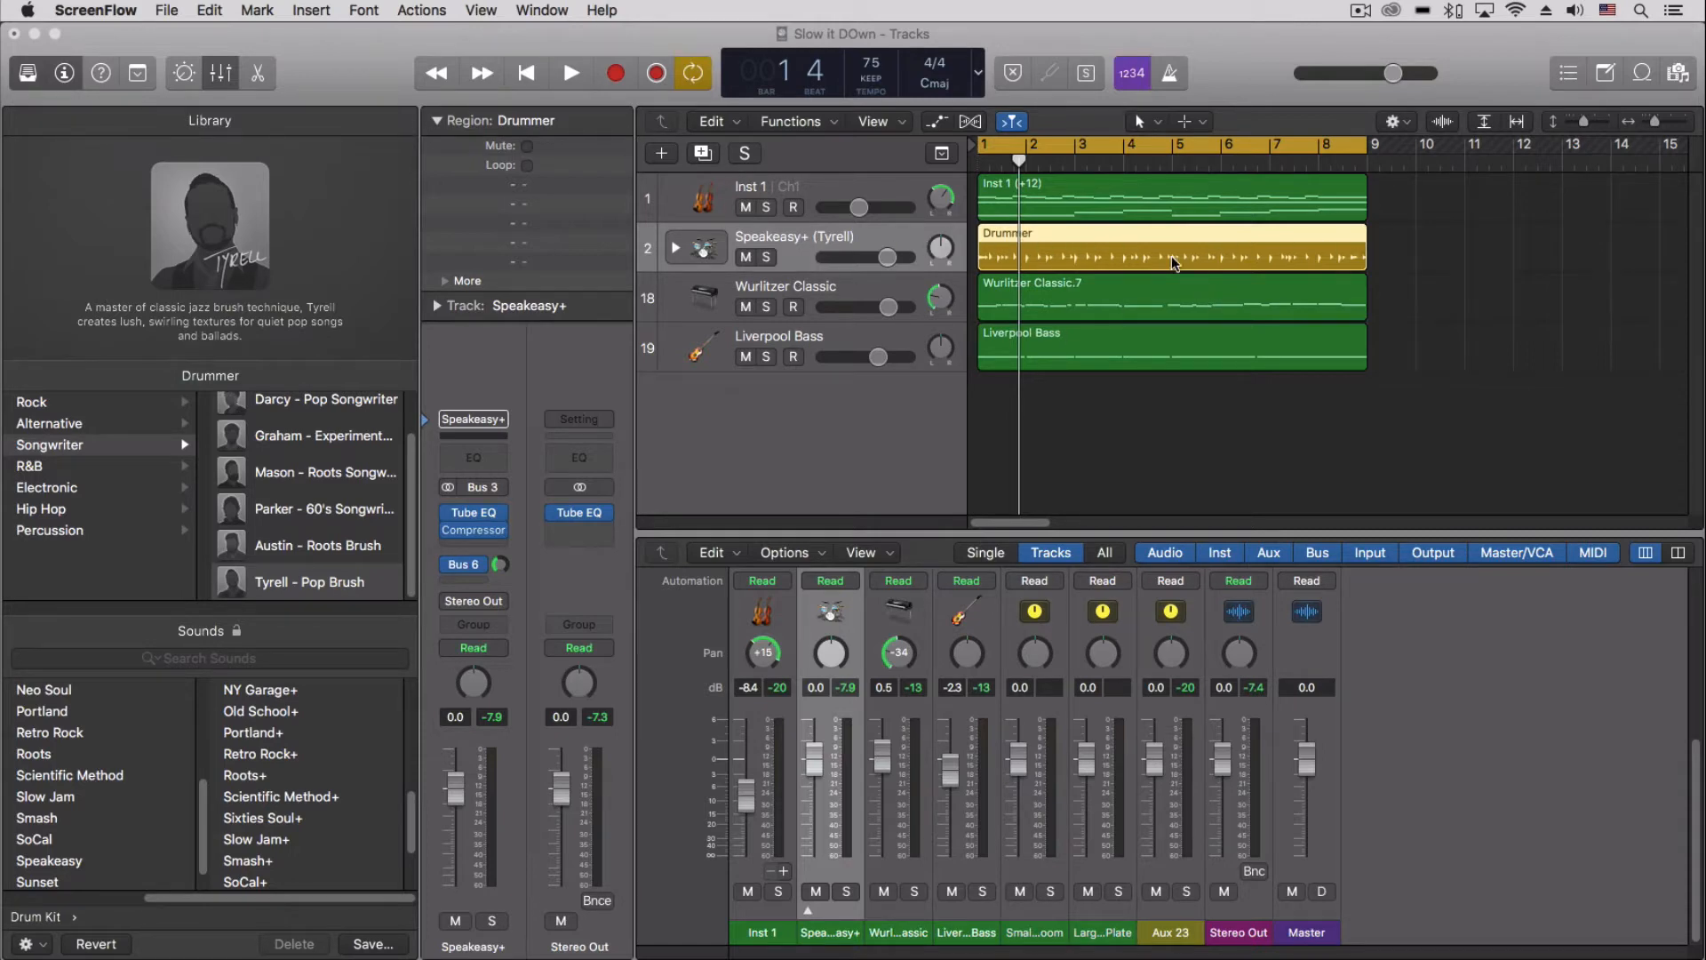
pyautogui.moveTo(1006, 254)
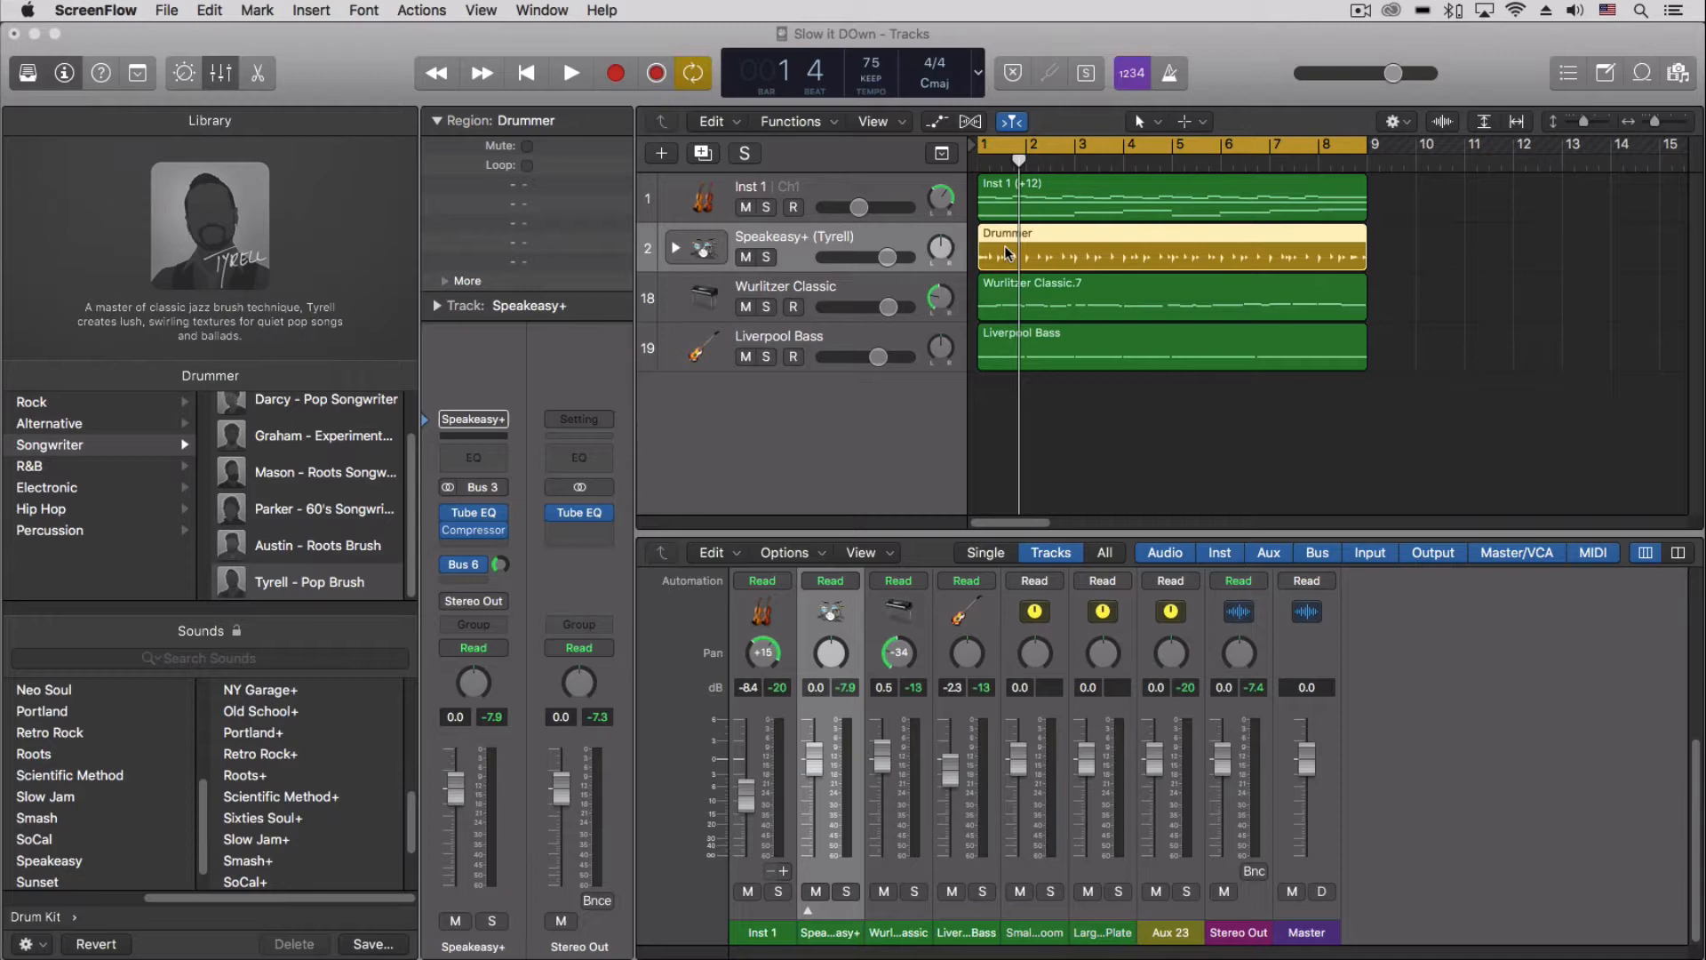
pyautogui.moveTo(1054, 250)
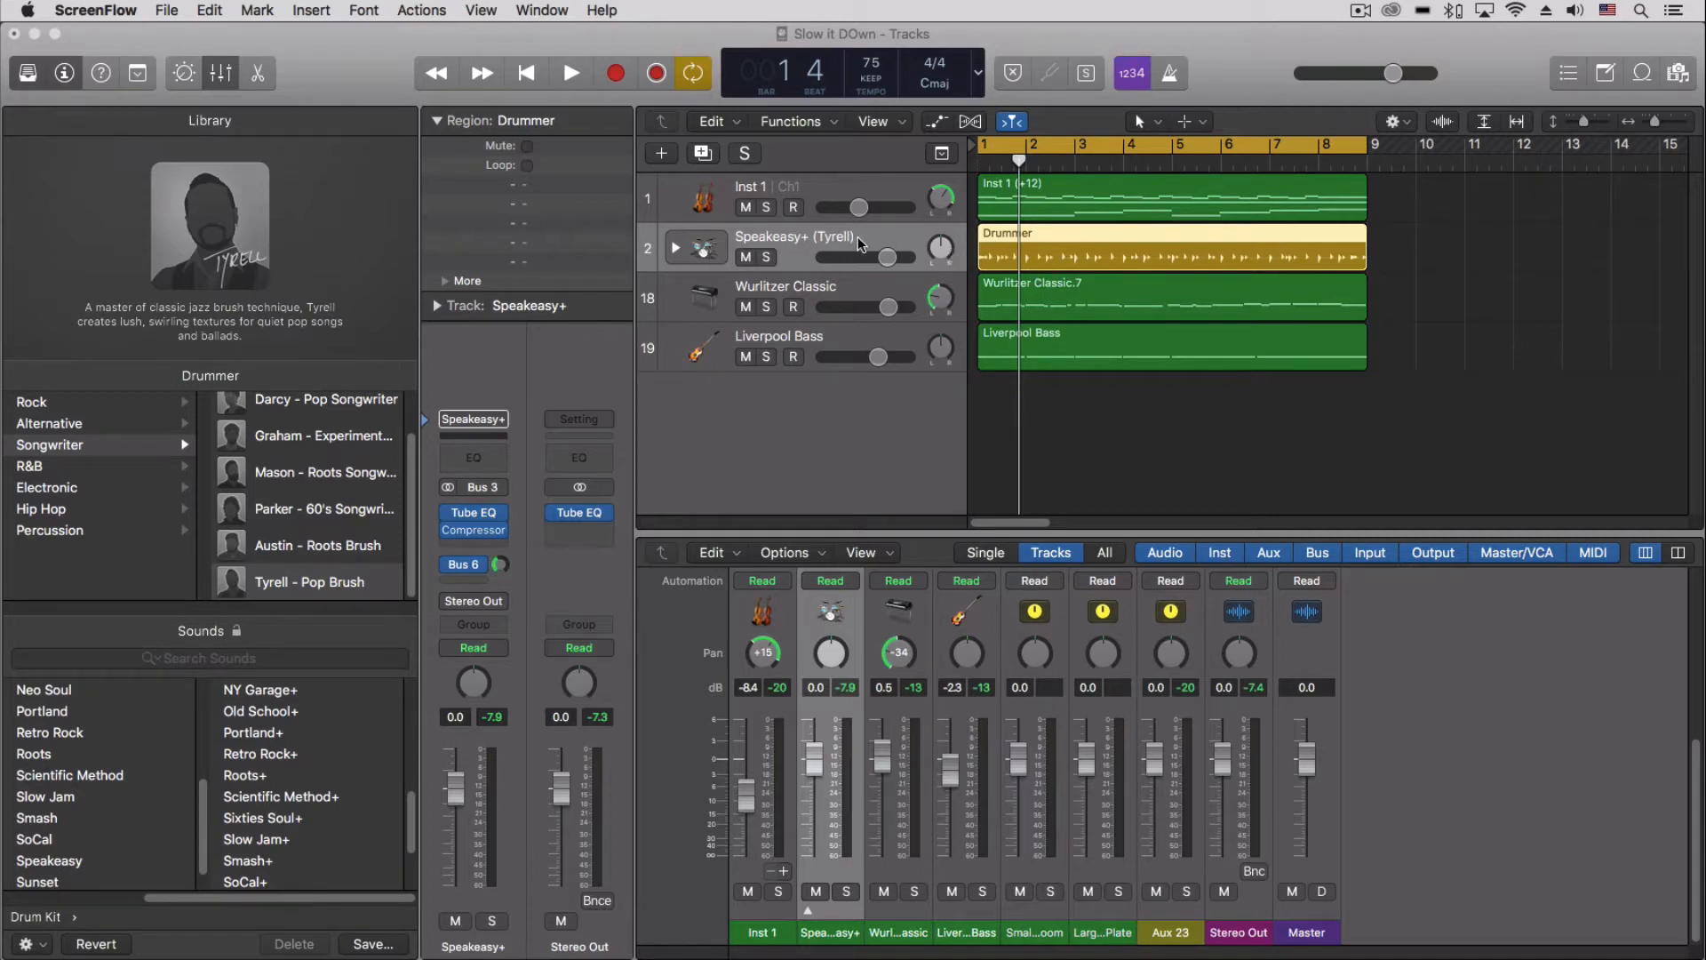
# Audition then stop the Drummer part and add a new software instrument track.
pyautogui.click(570, 74)
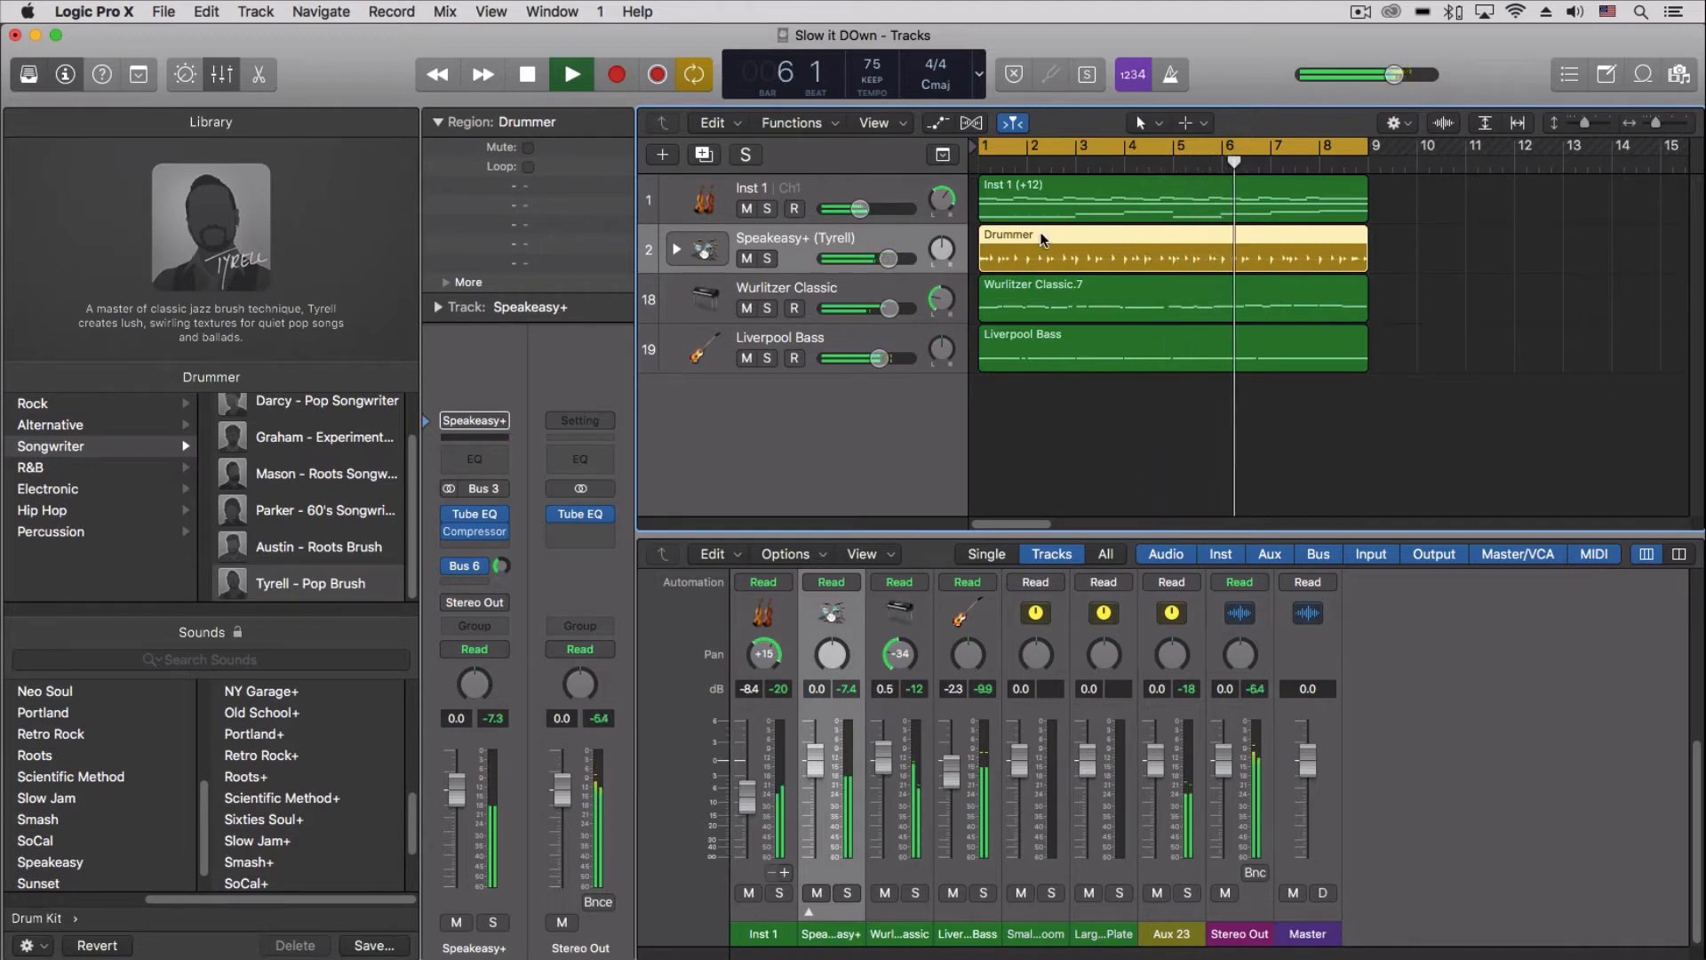
pyautogui.click(571, 75)
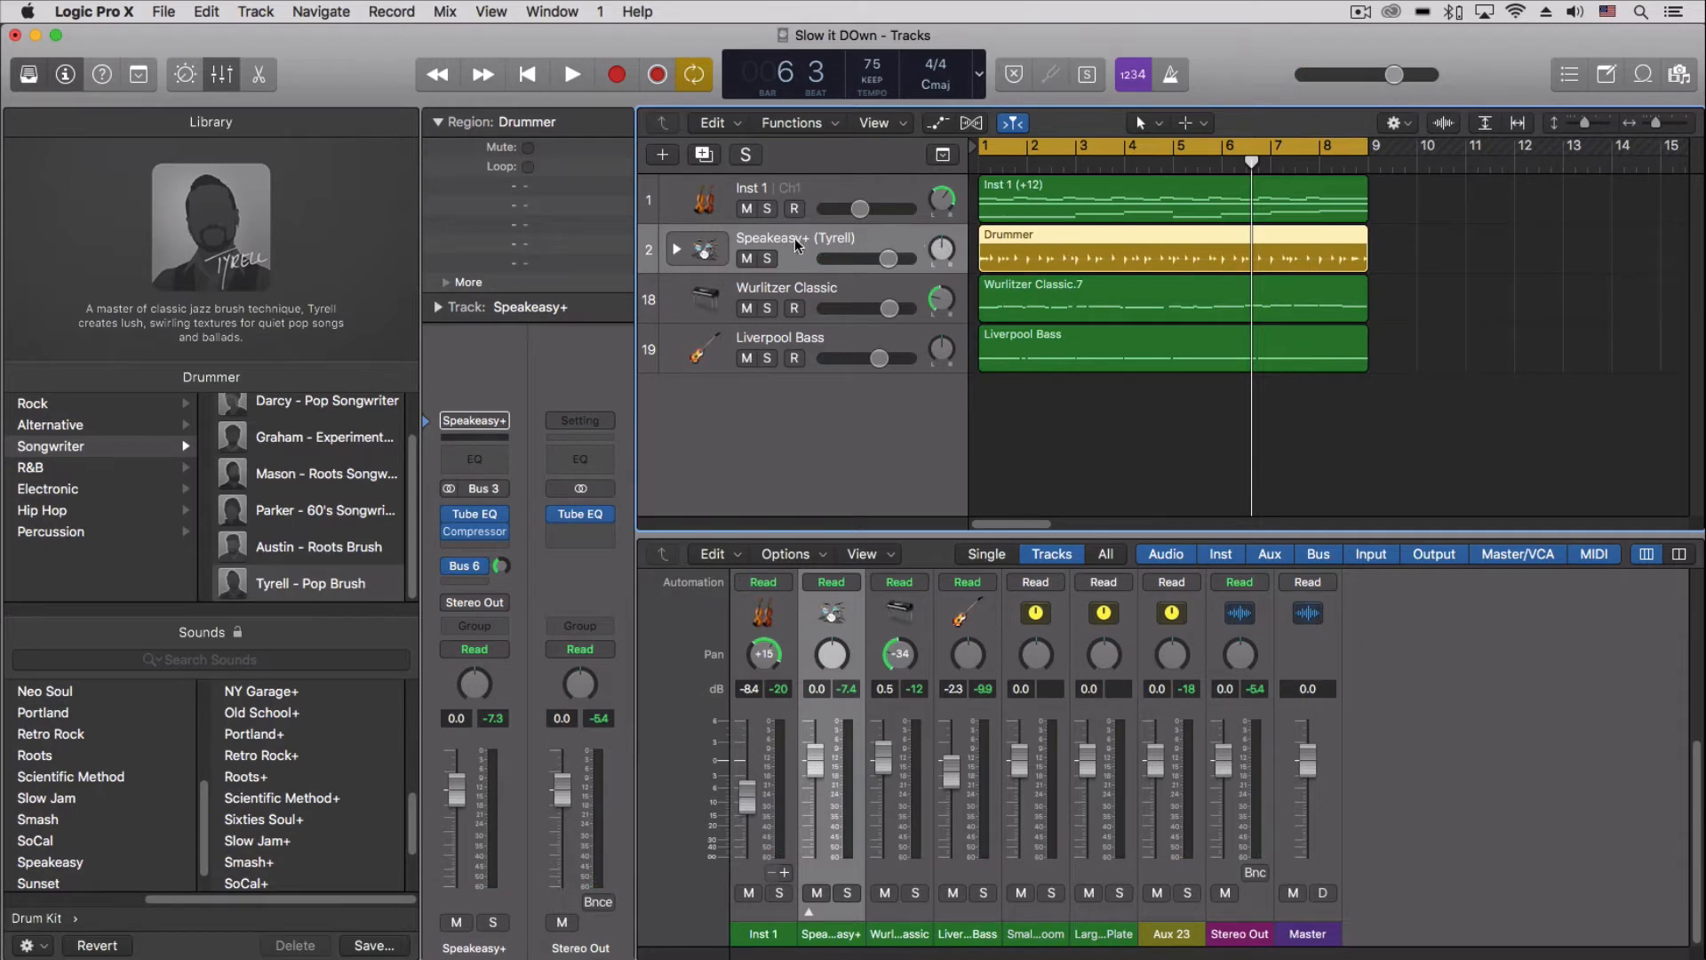
pyautogui.click(256, 13)
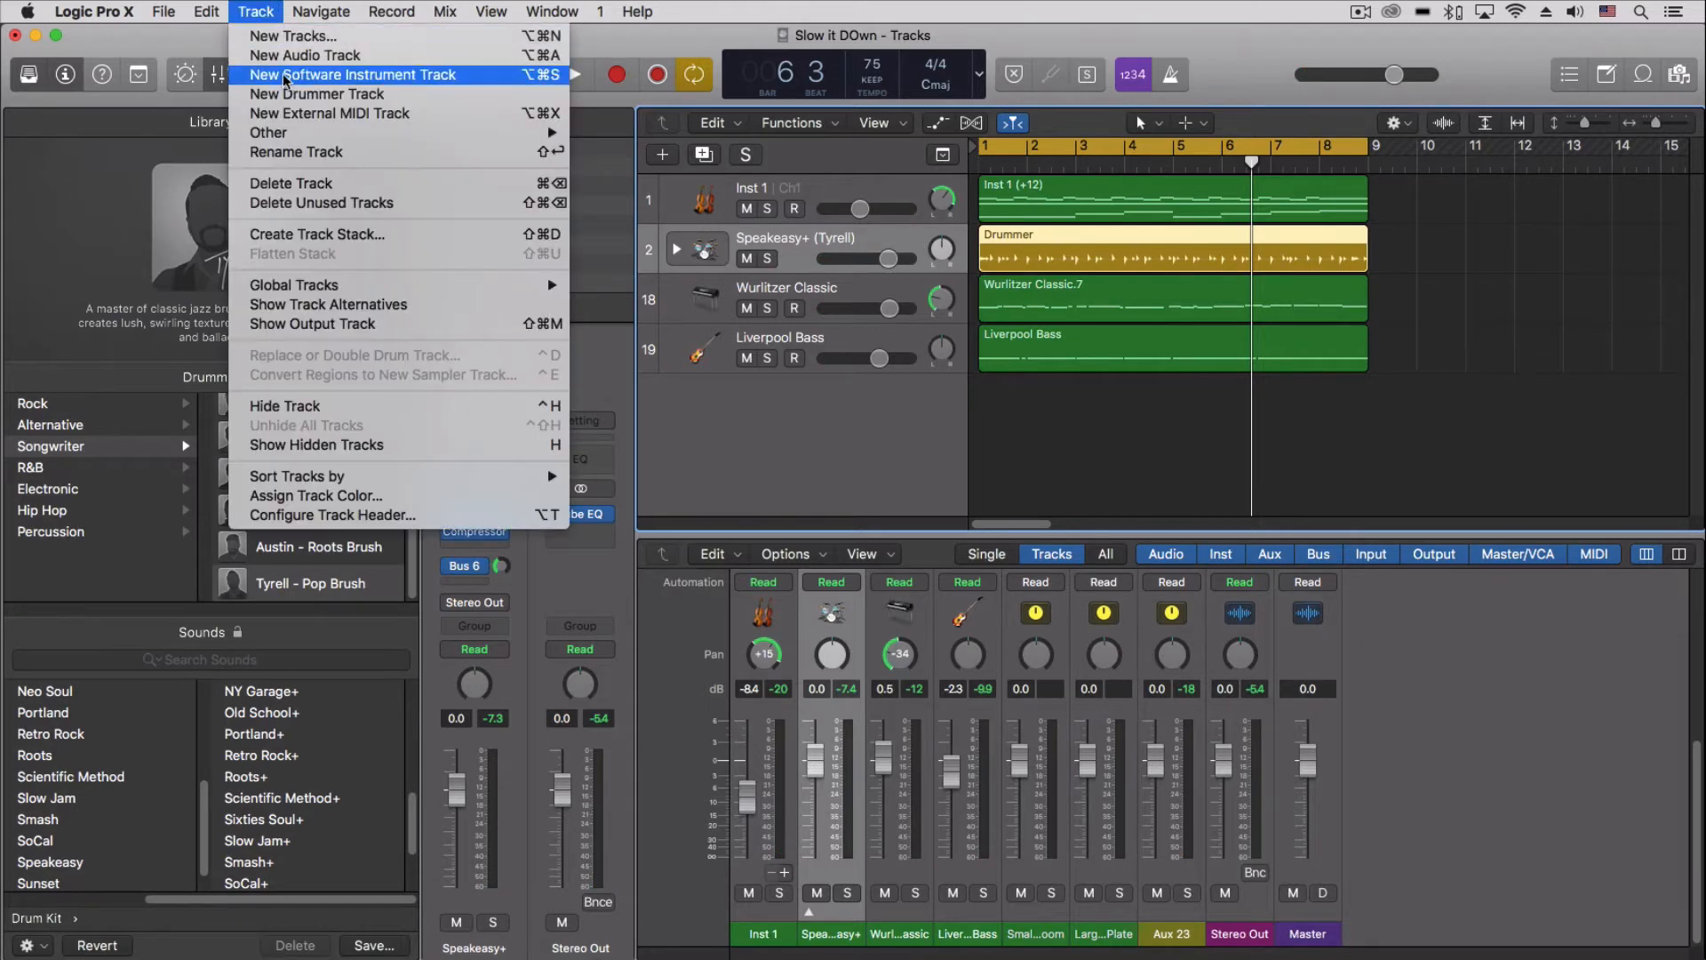
pyautogui.click(352, 74)
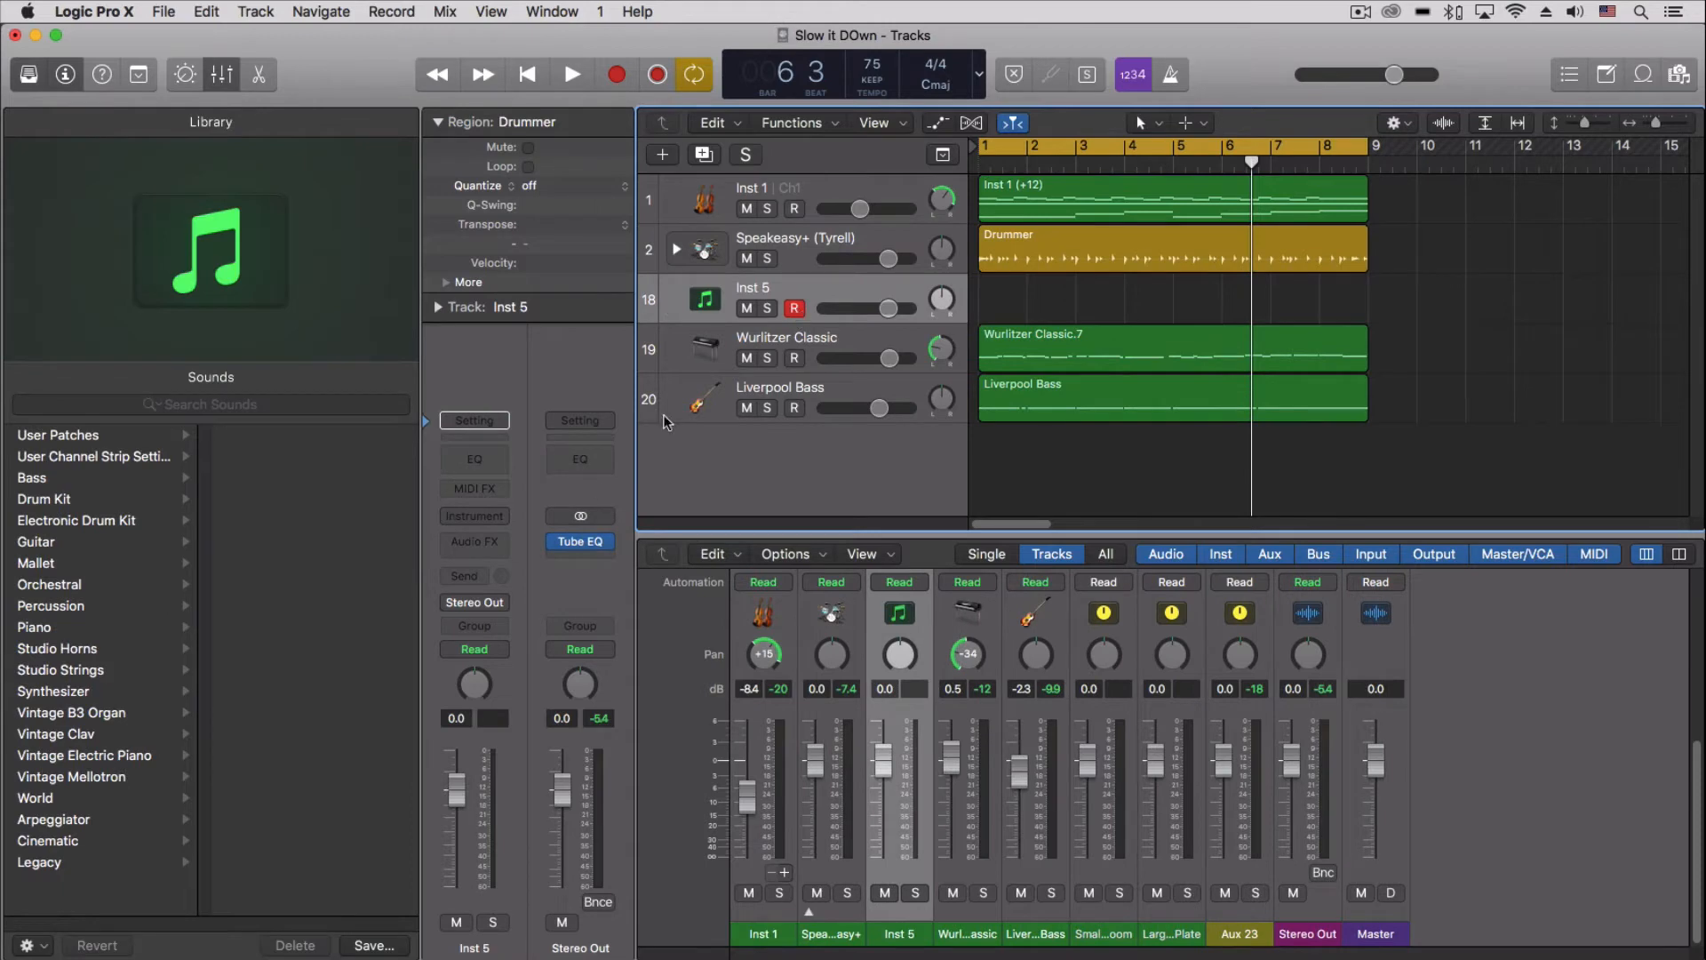
# Load the multi-output Drum Kit Designer with the Vintage Kit Brushes preset on it.
pyautogui.click(473, 515)
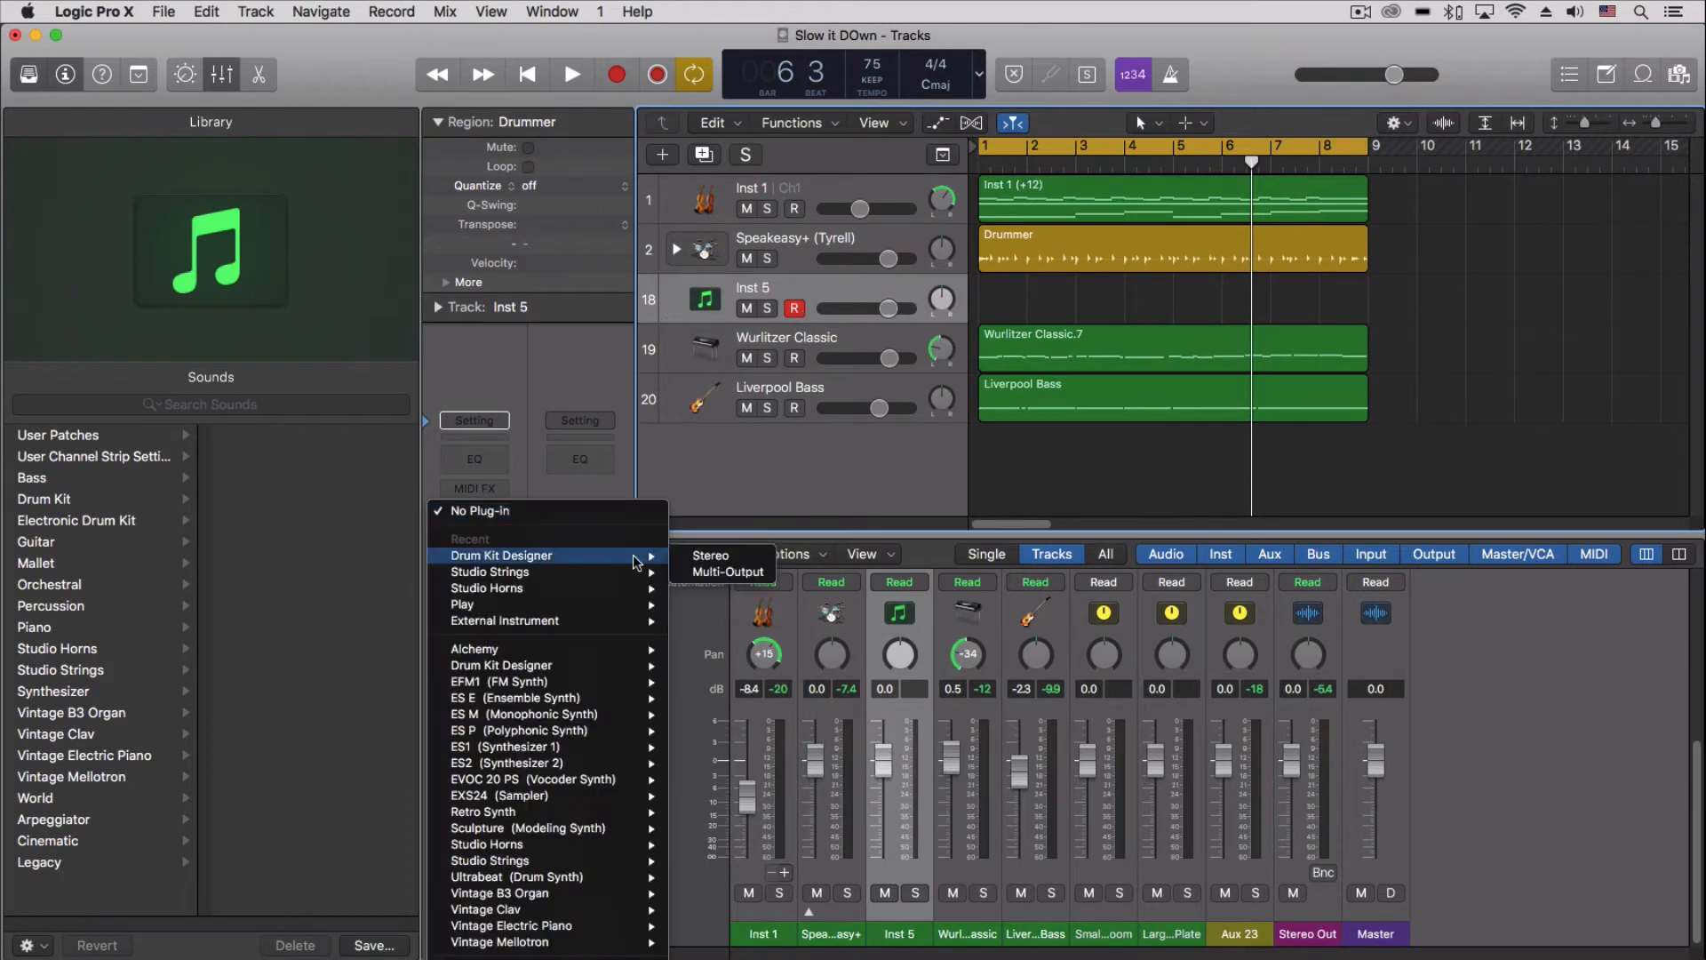
pyautogui.moveTo(750, 583)
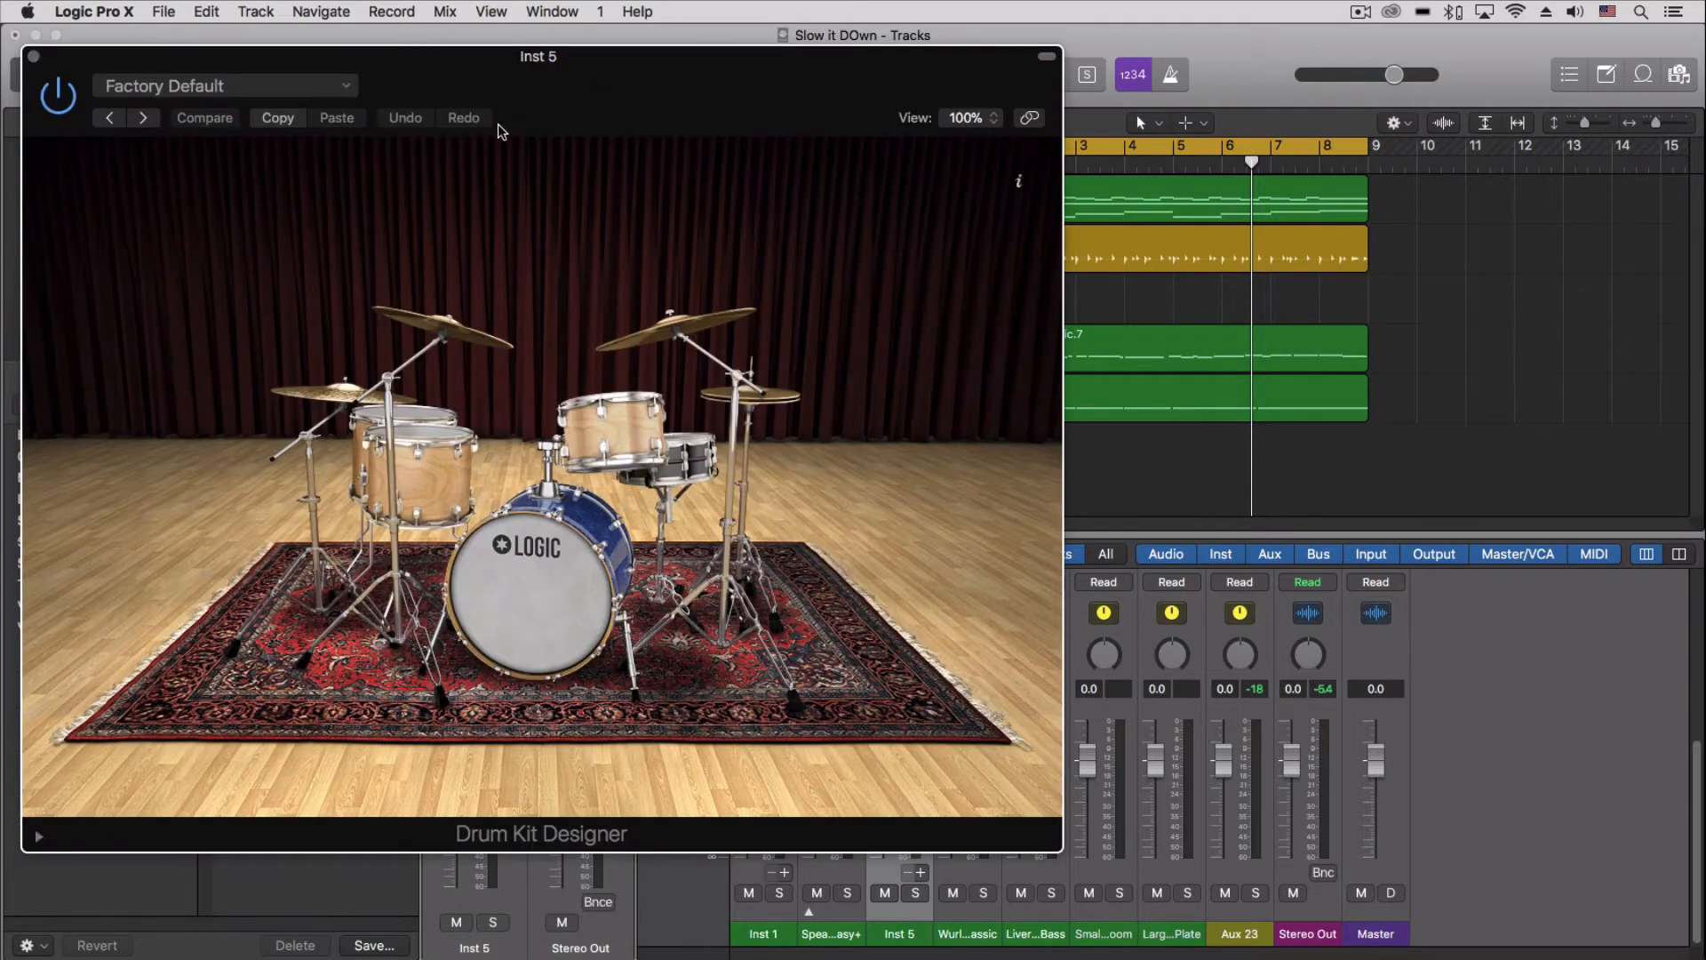
pyautogui.click(225, 85)
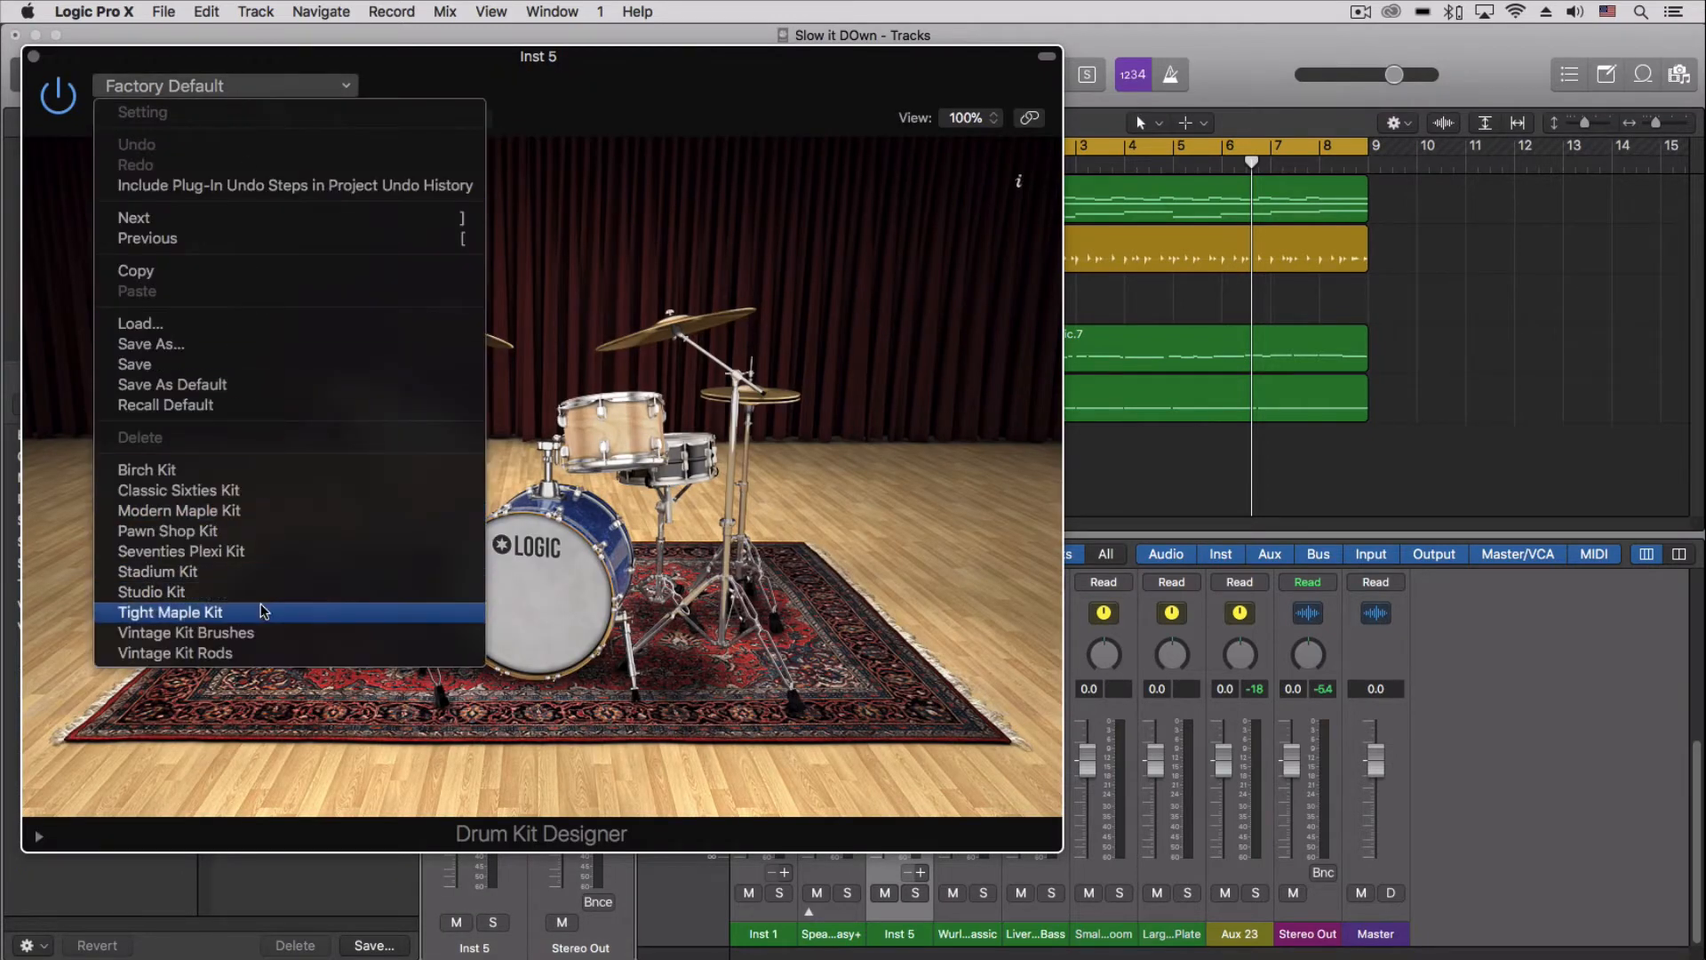
pyautogui.moveTo(253, 632)
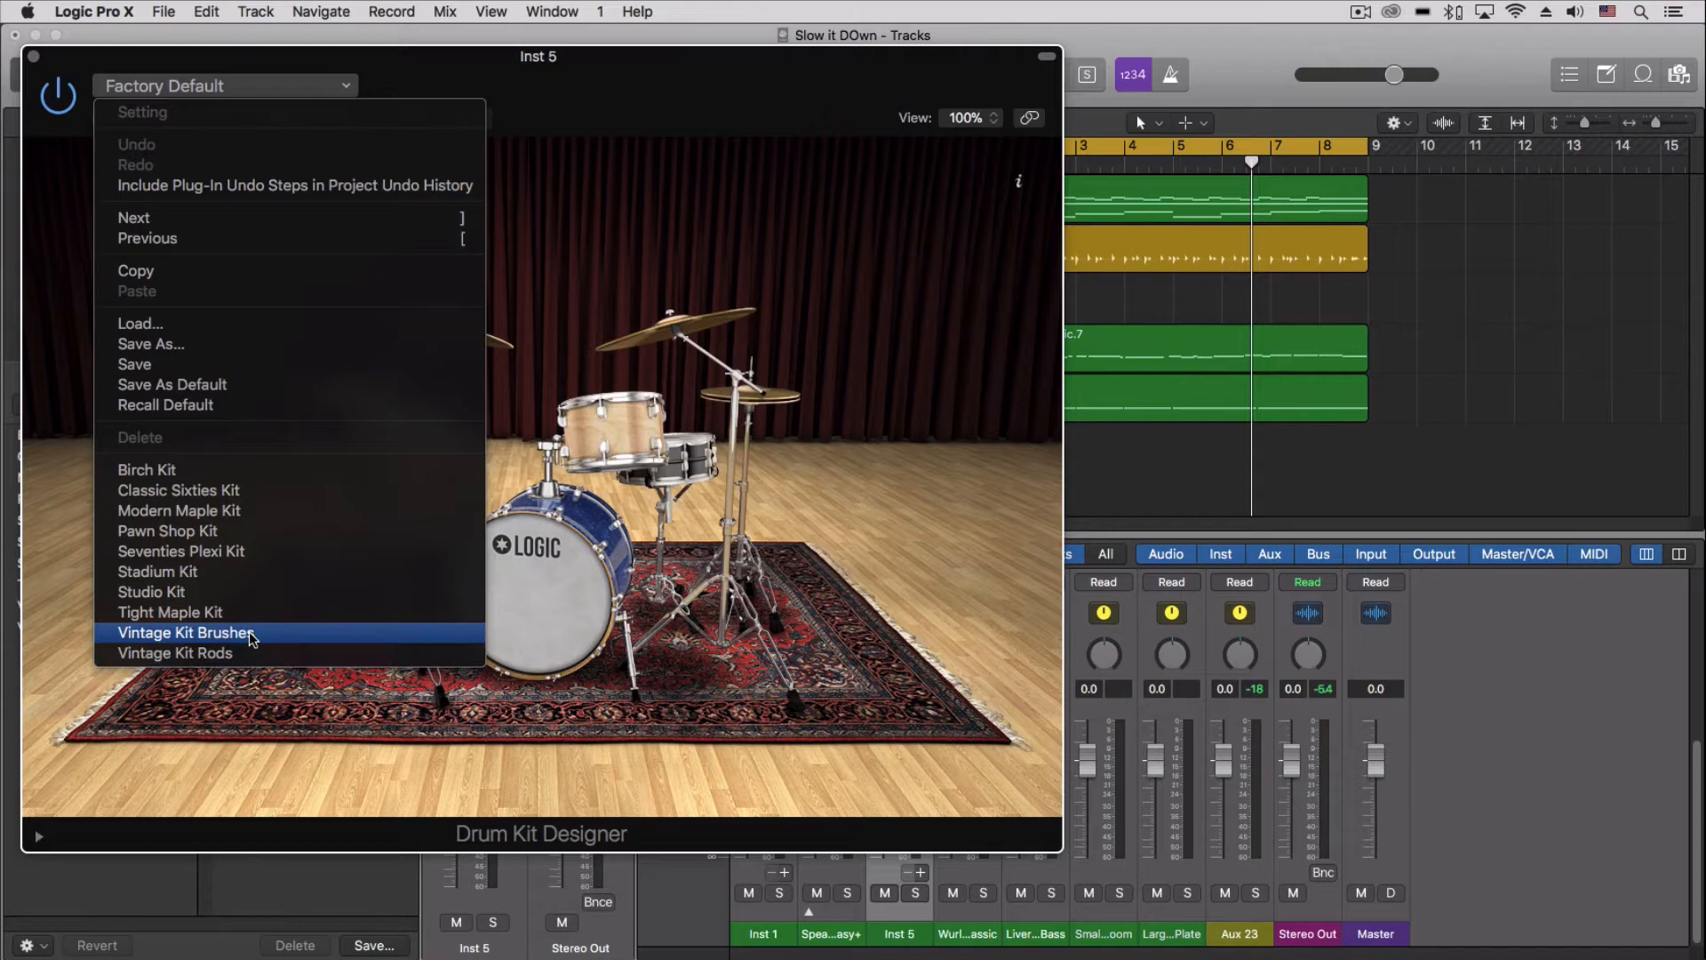
pyautogui.click(183, 633)
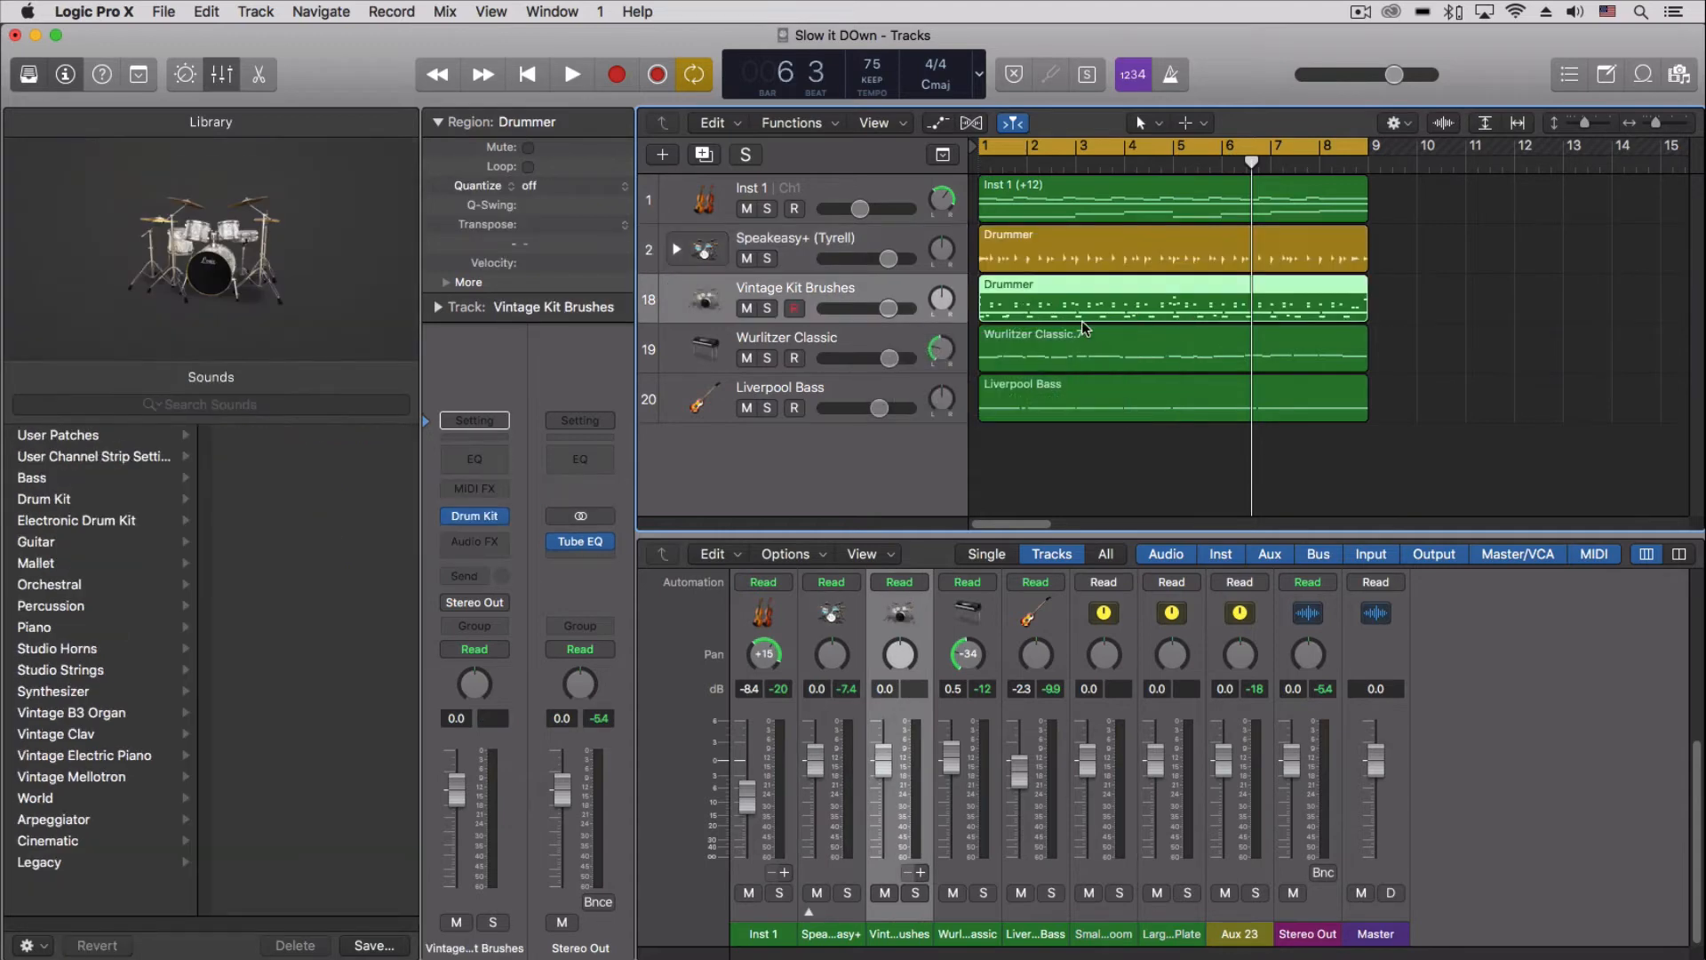
pyautogui.moveTo(743, 282)
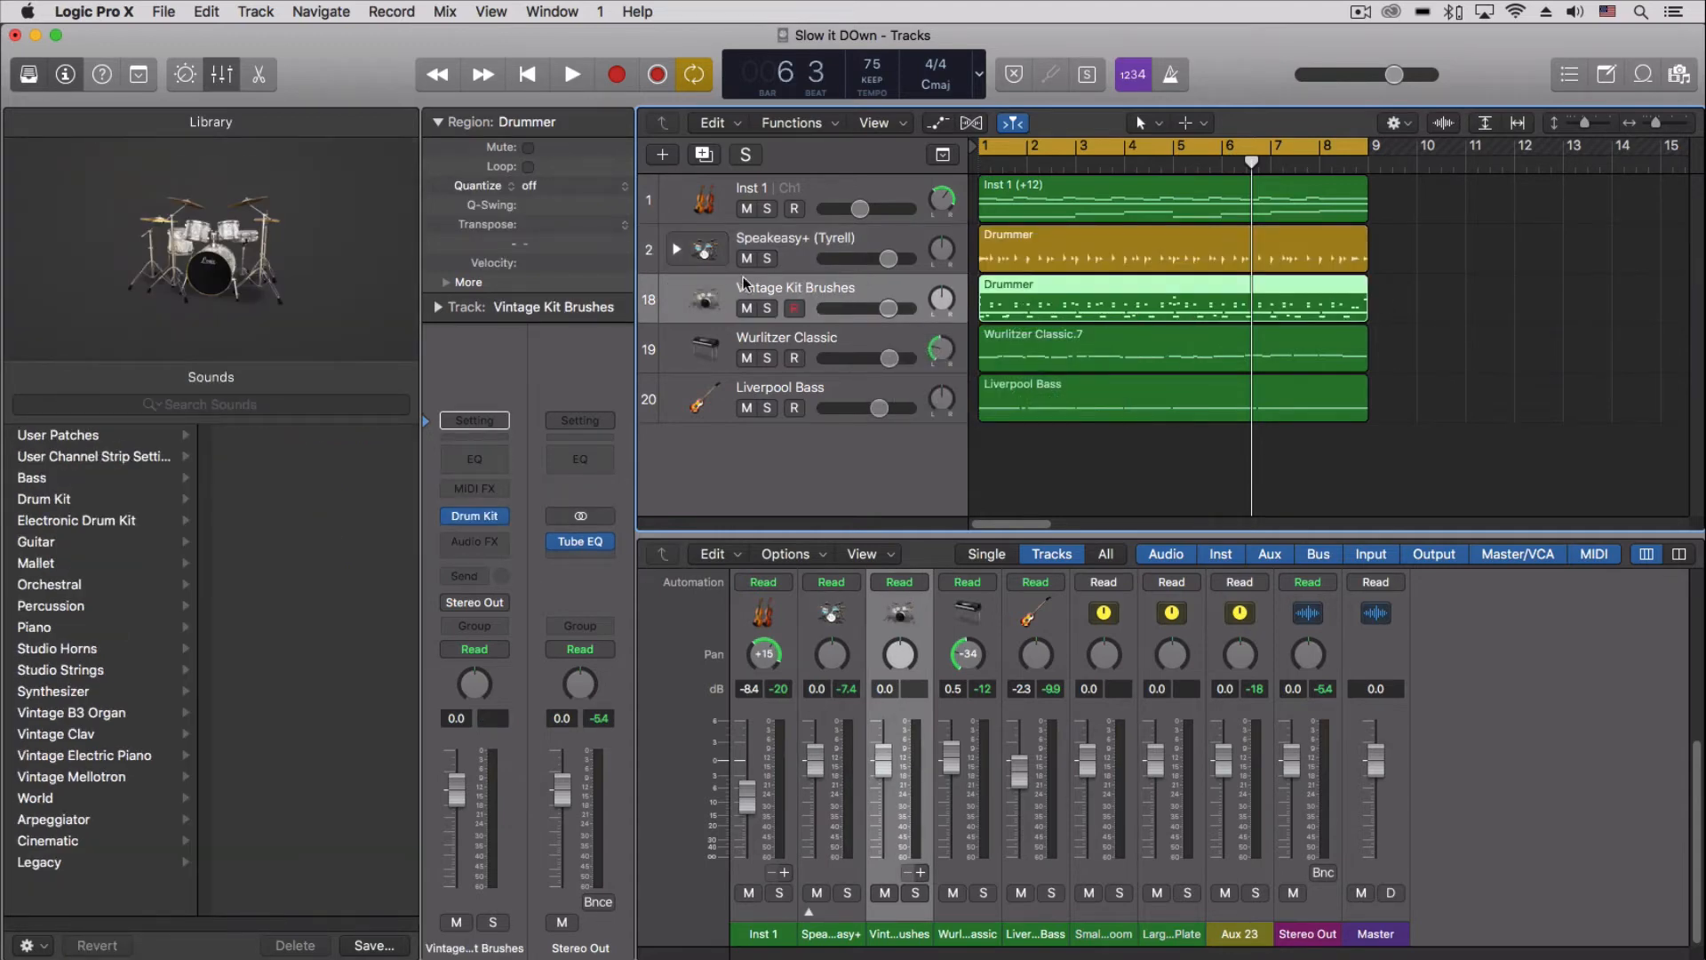
# Mute the original Speakeasy+ Drummer track after copying its region to Vintage Kit Brushes.
pyautogui.click(744, 258)
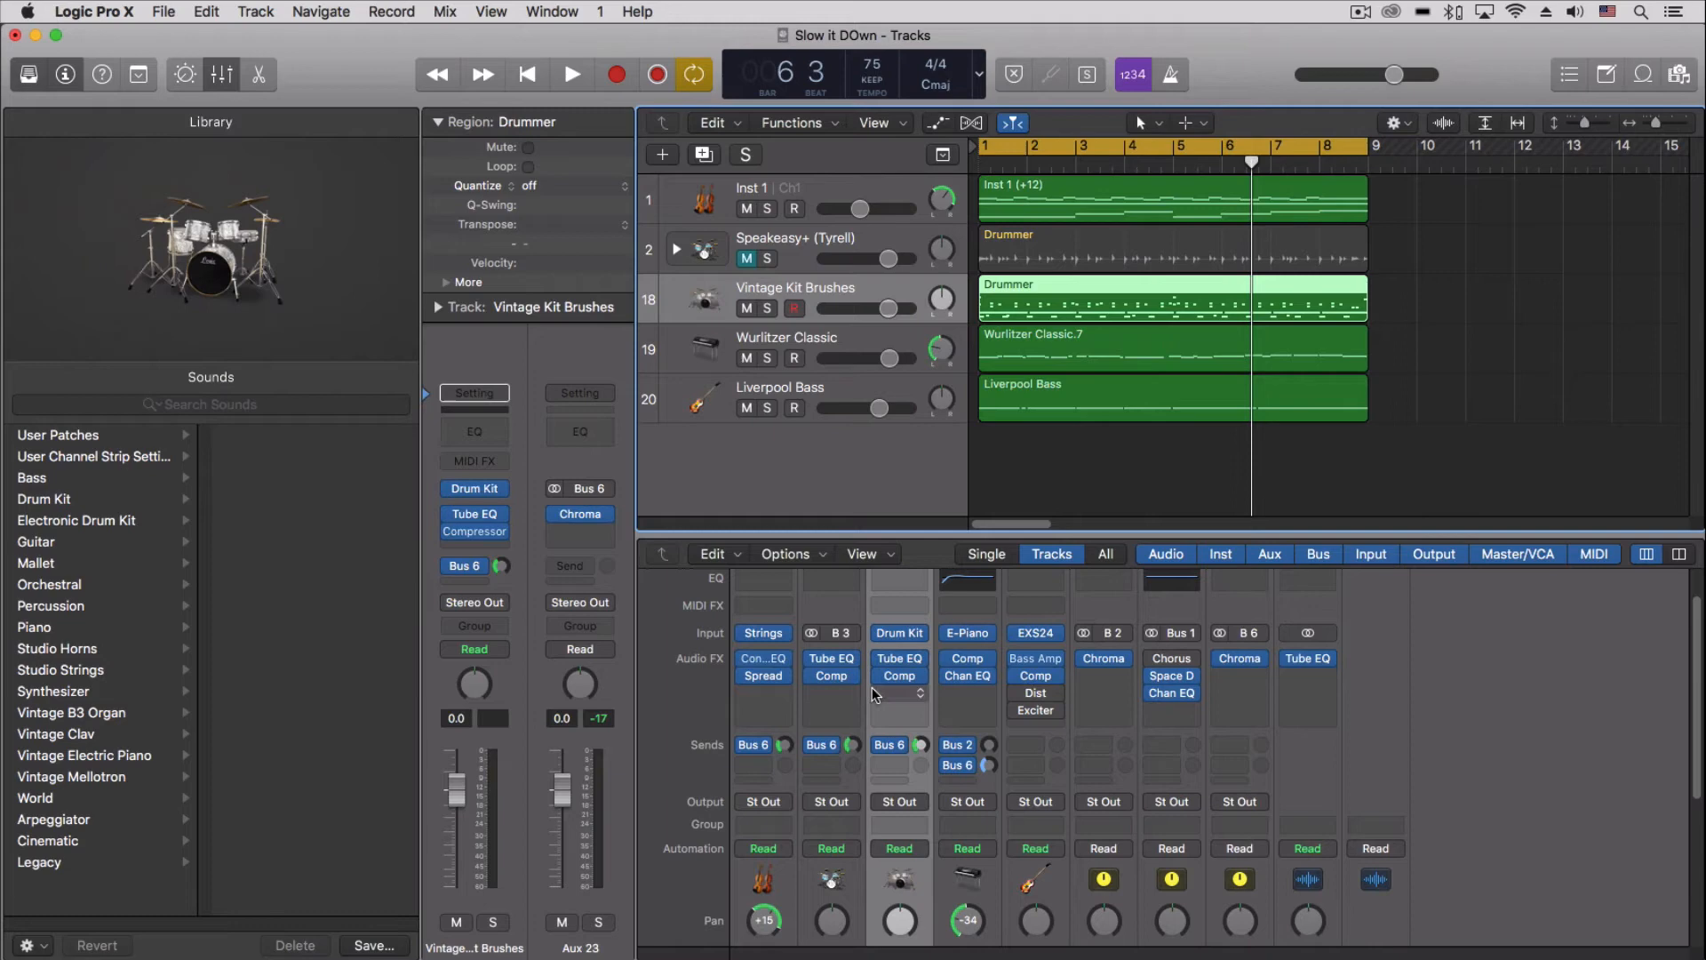
# Play the song to hear the Vintage Kit Brushes channel with the copied Tube EQ, compressor and Bus 6 send.
pyautogui.click(571, 74)
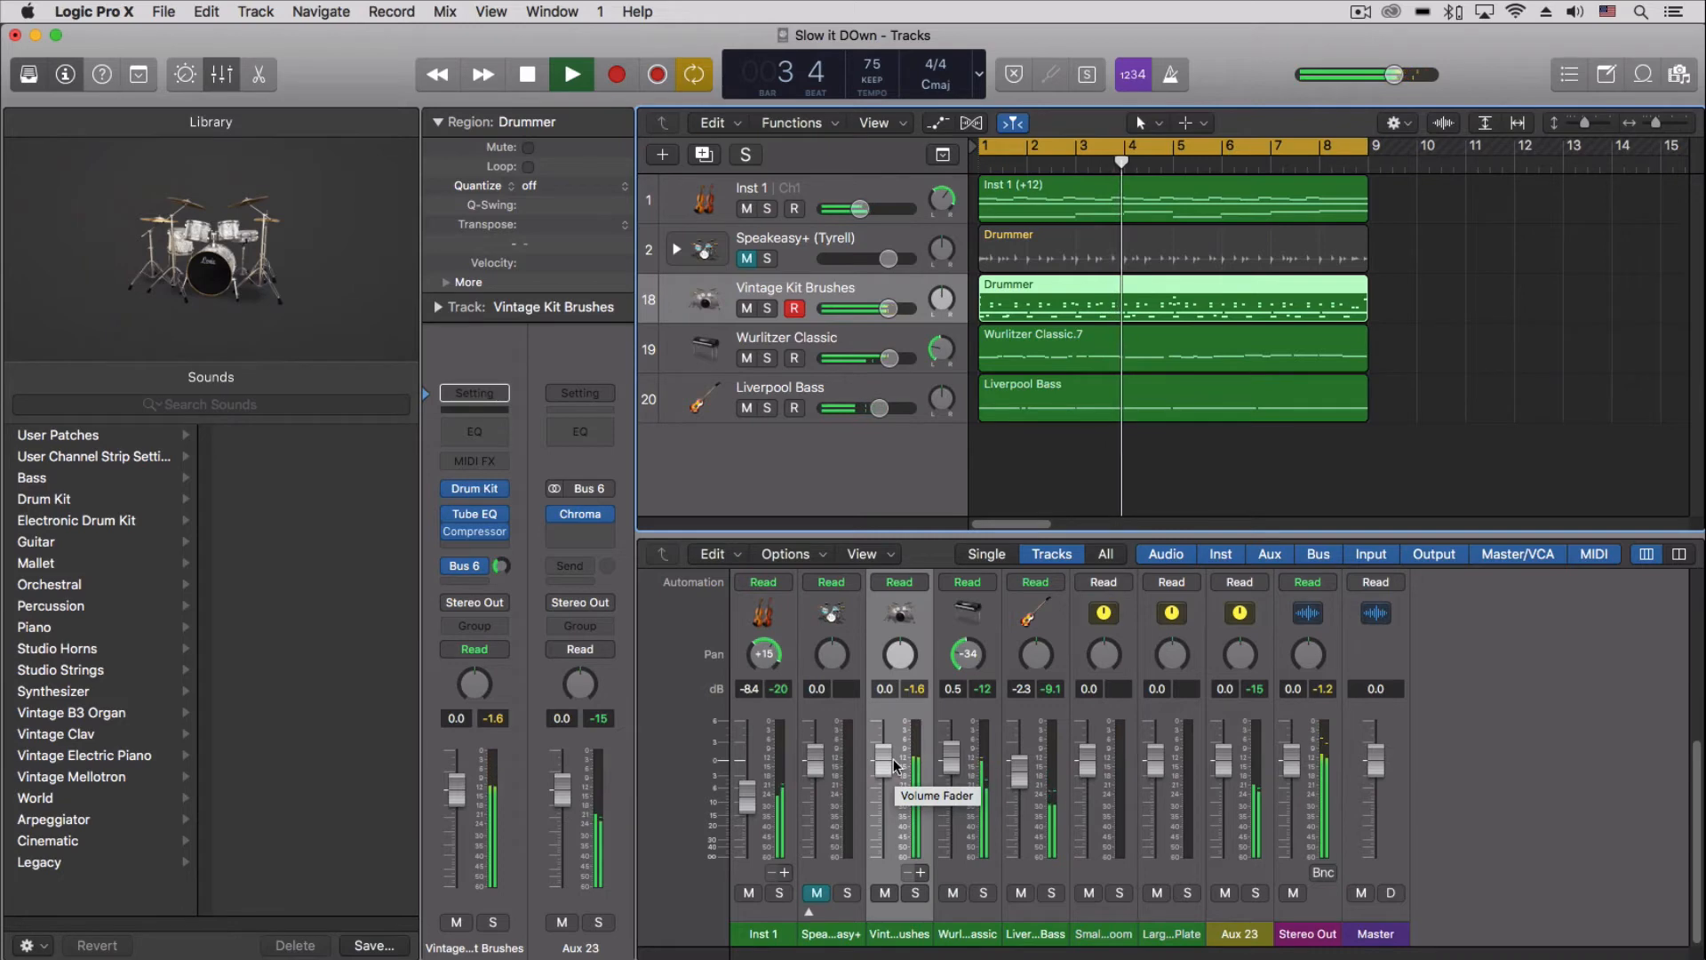
# Stop playback and show the converted Drummer region's MIDI notes in the Piano Roll.
pyautogui.click(528, 74)
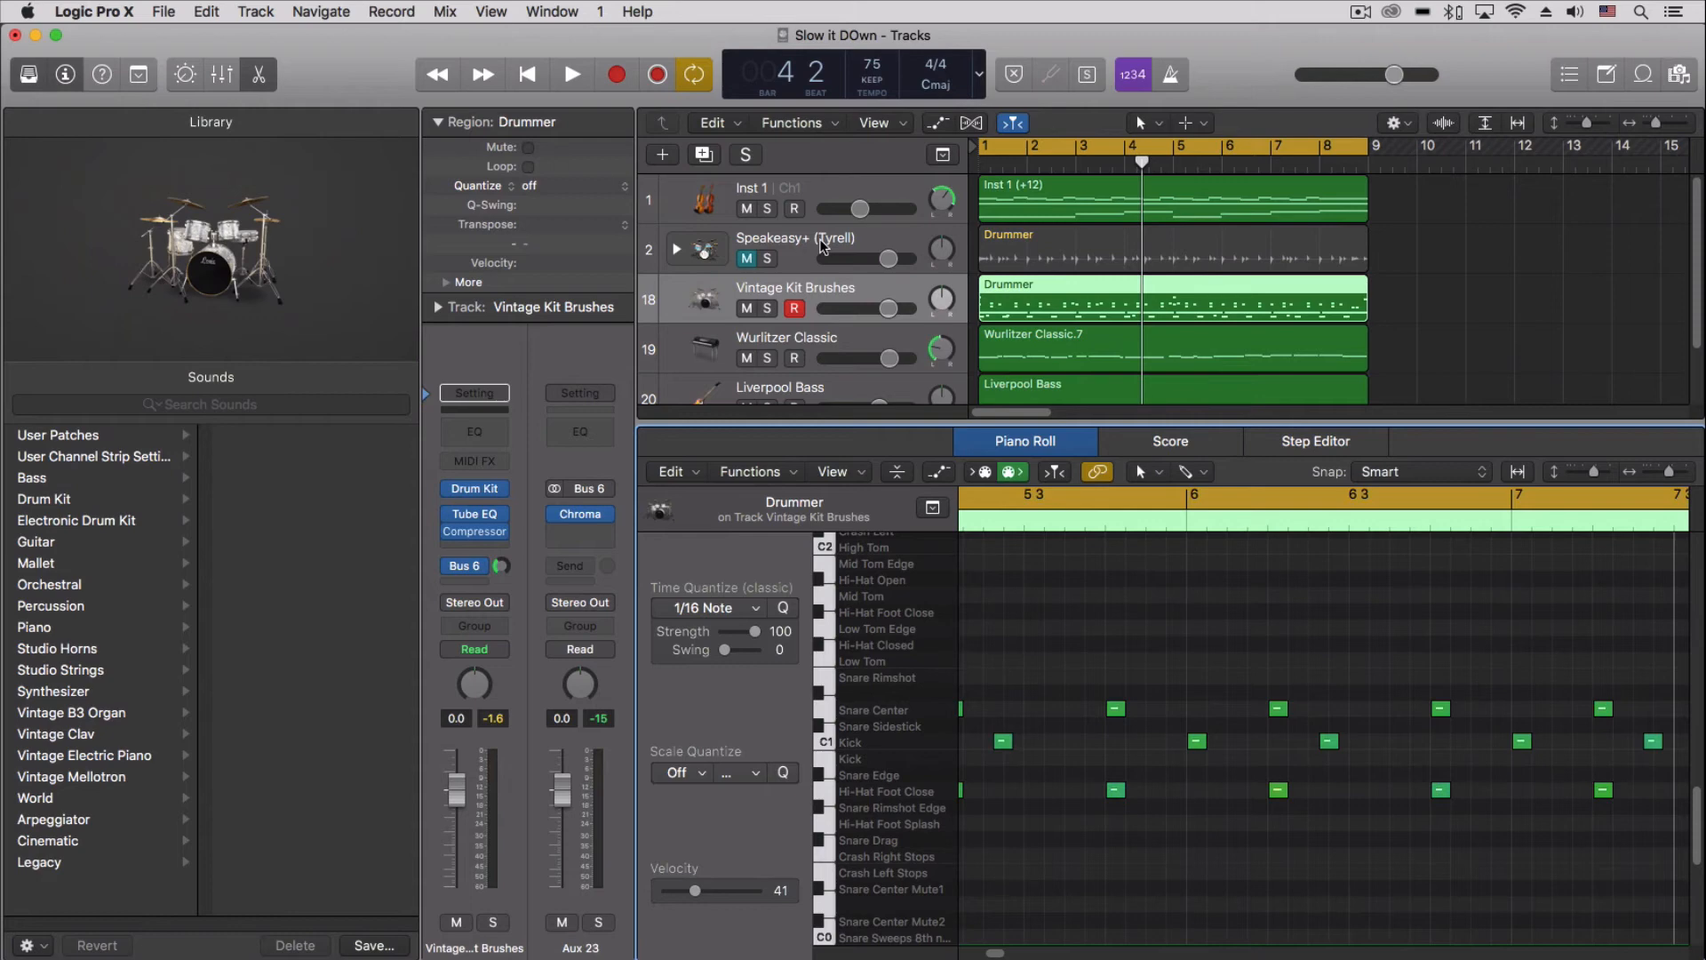
pyautogui.moveTo(821, 303)
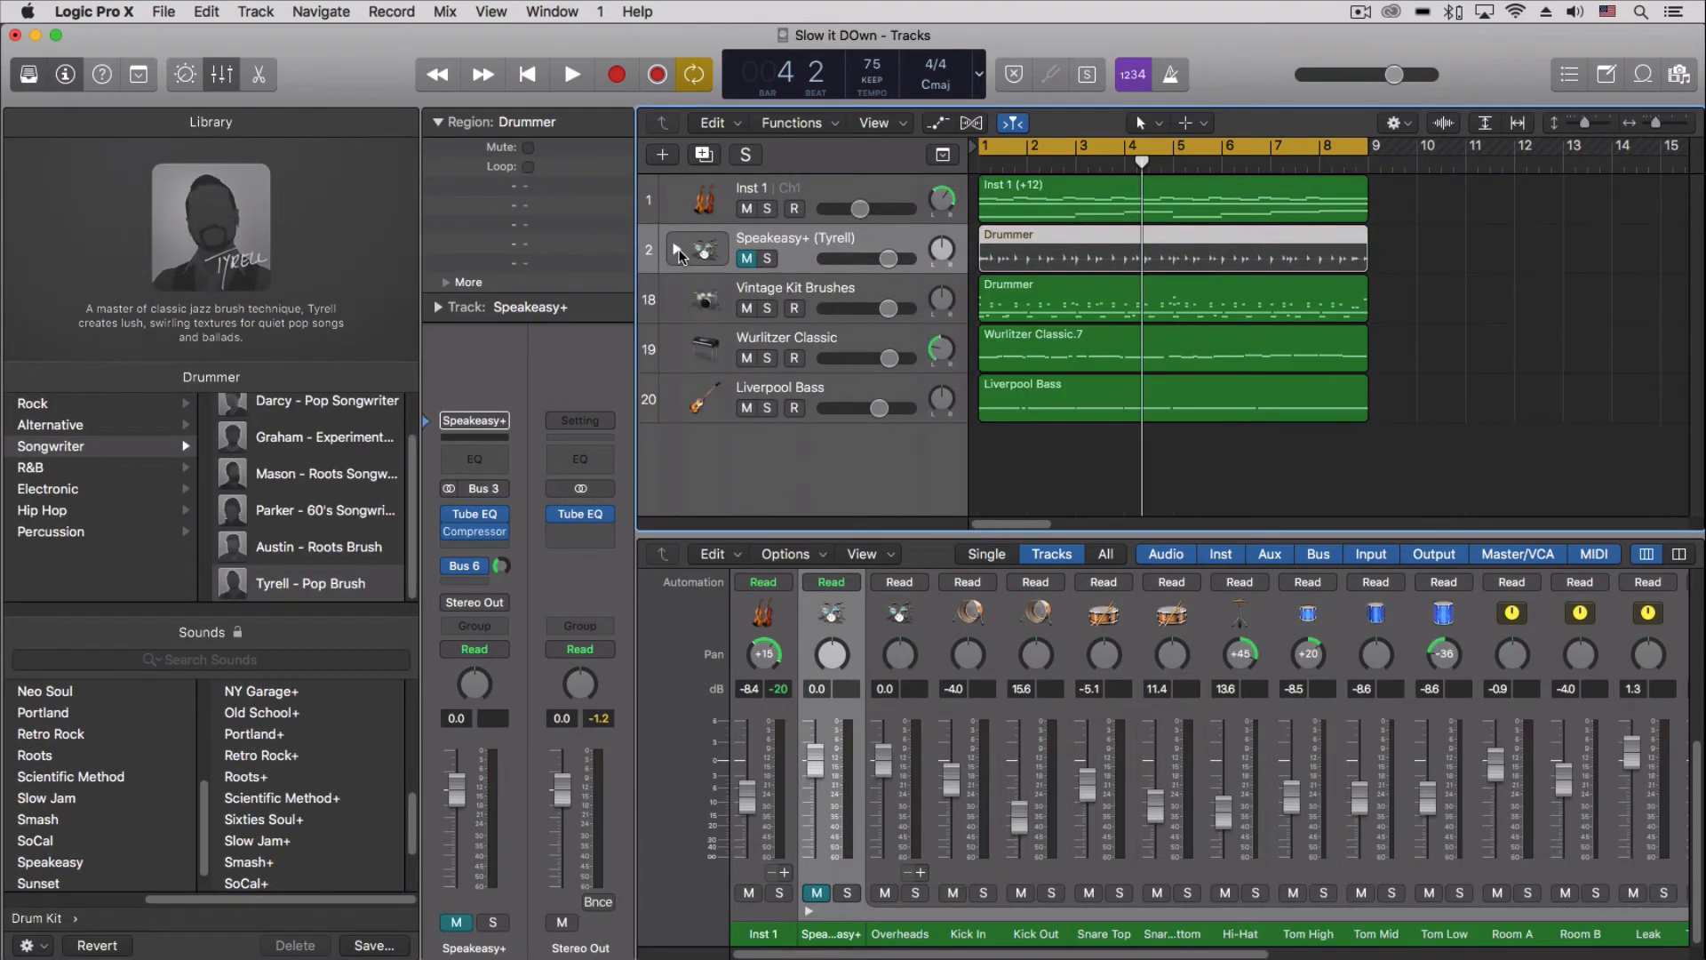
# Select the Vintage Kit Brushes track with its kick, snare, hi-hat and tom aux channels and play the song.
pyautogui.click(796, 288)
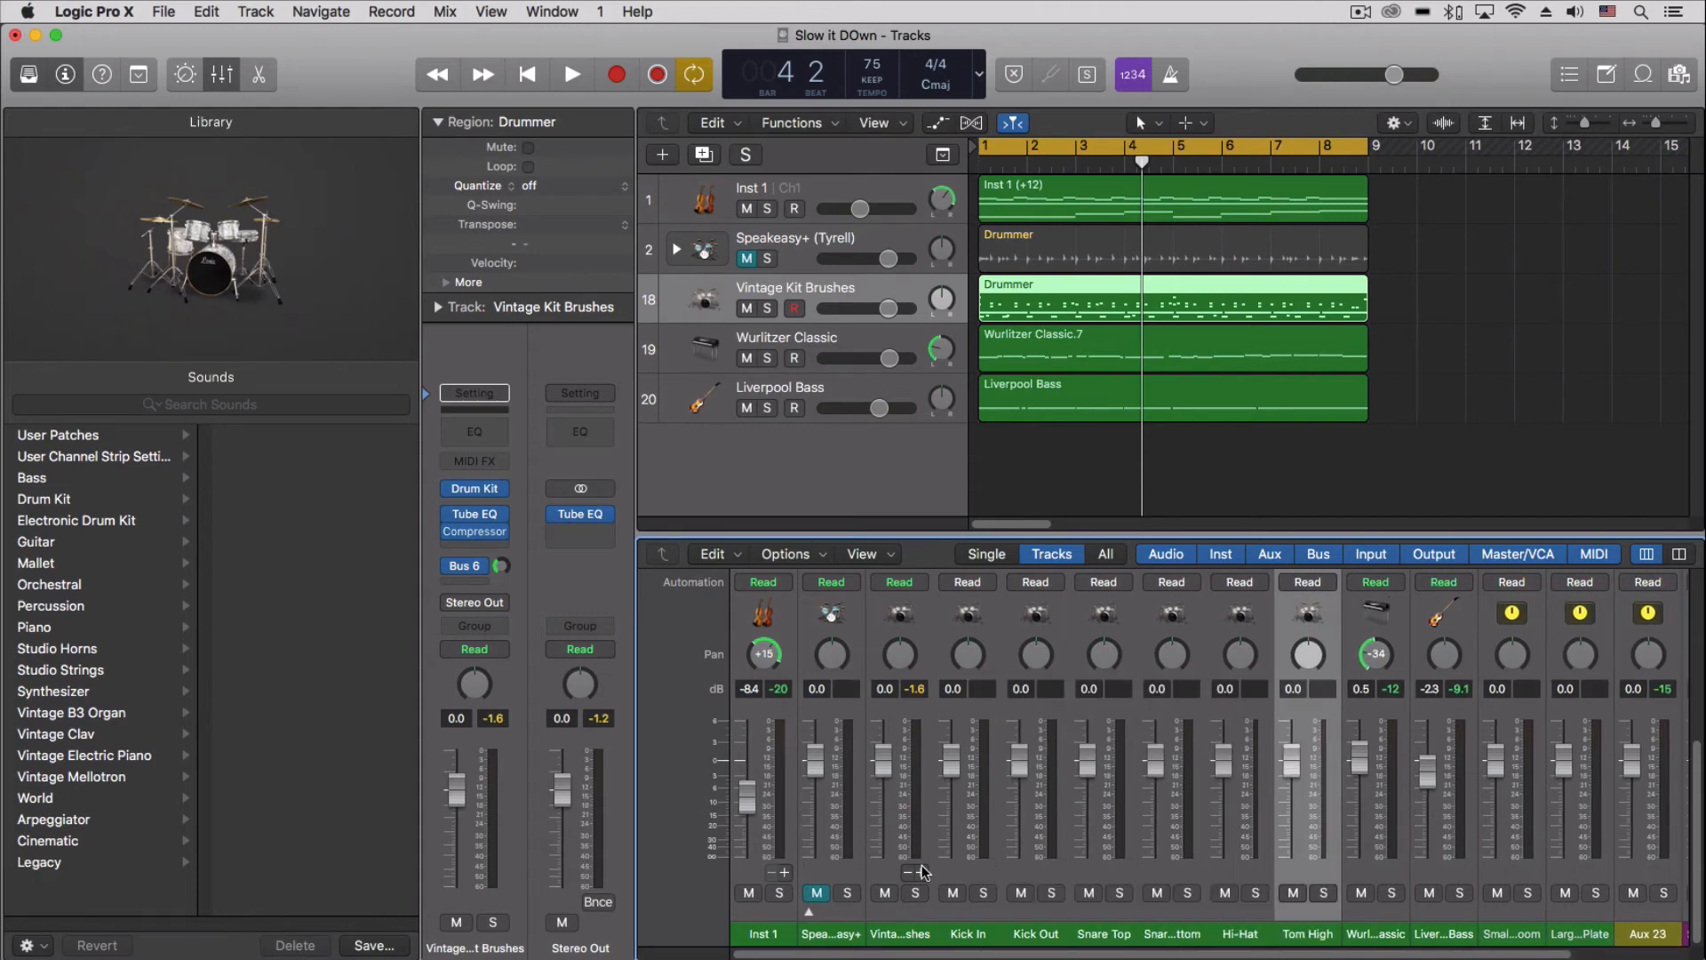
pyautogui.moveTo(938, 828)
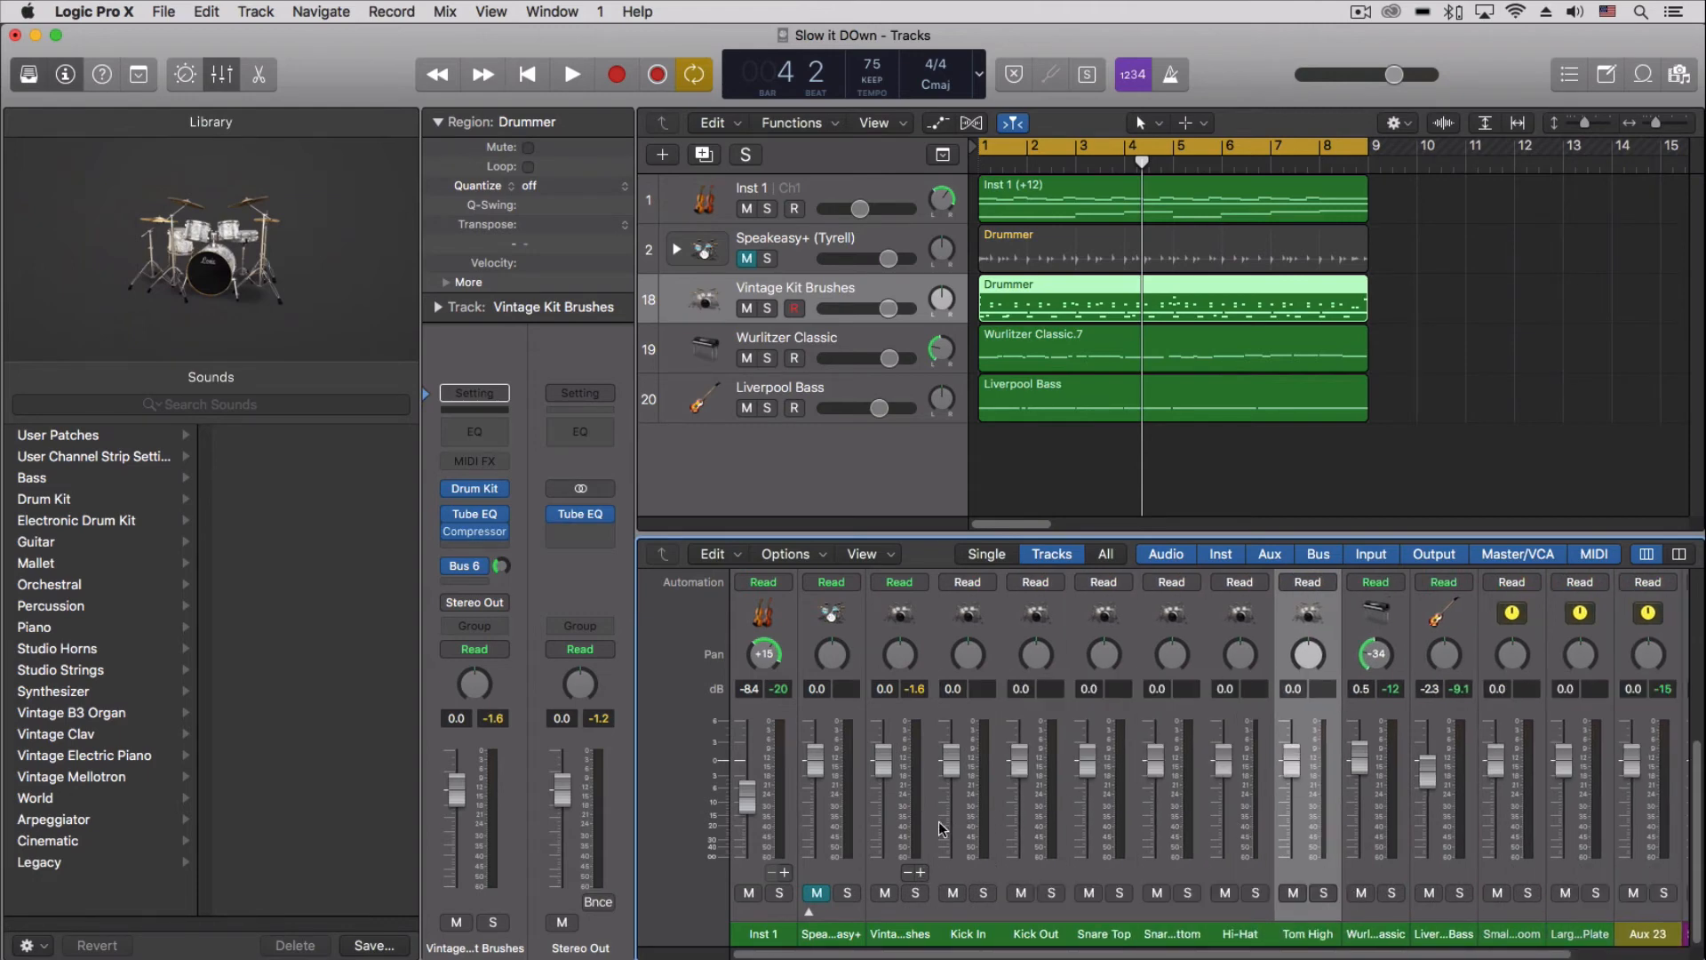
pyautogui.moveTo(1029, 595)
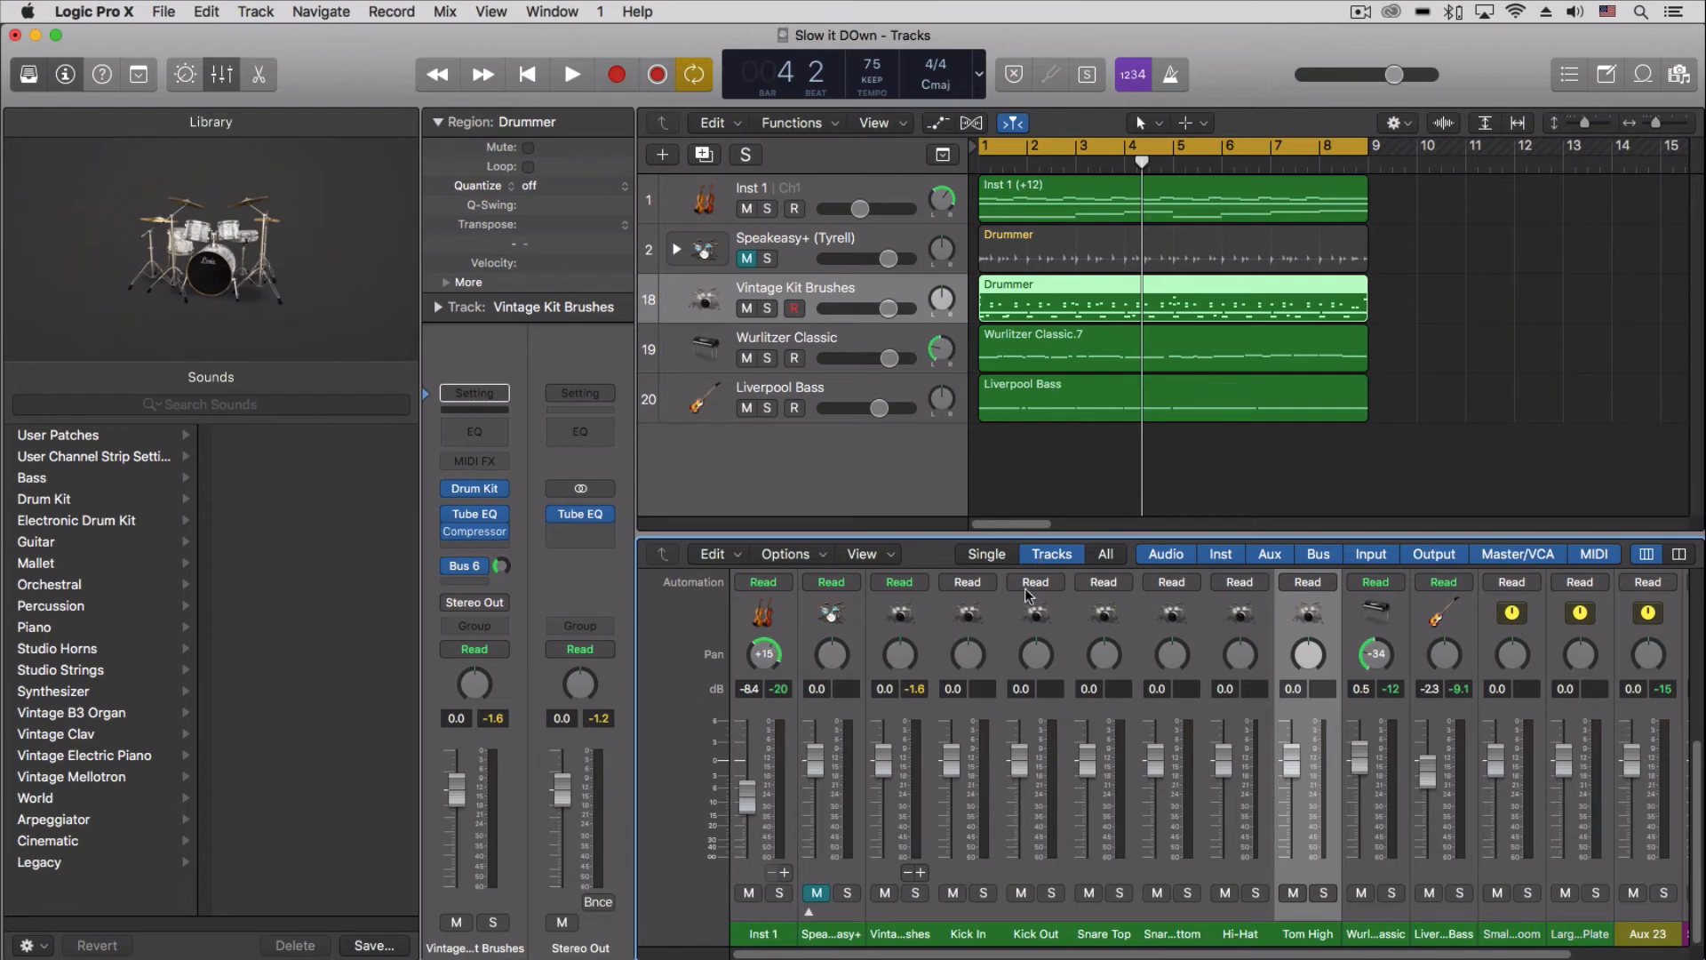
pyautogui.moveTo(1061, 826)
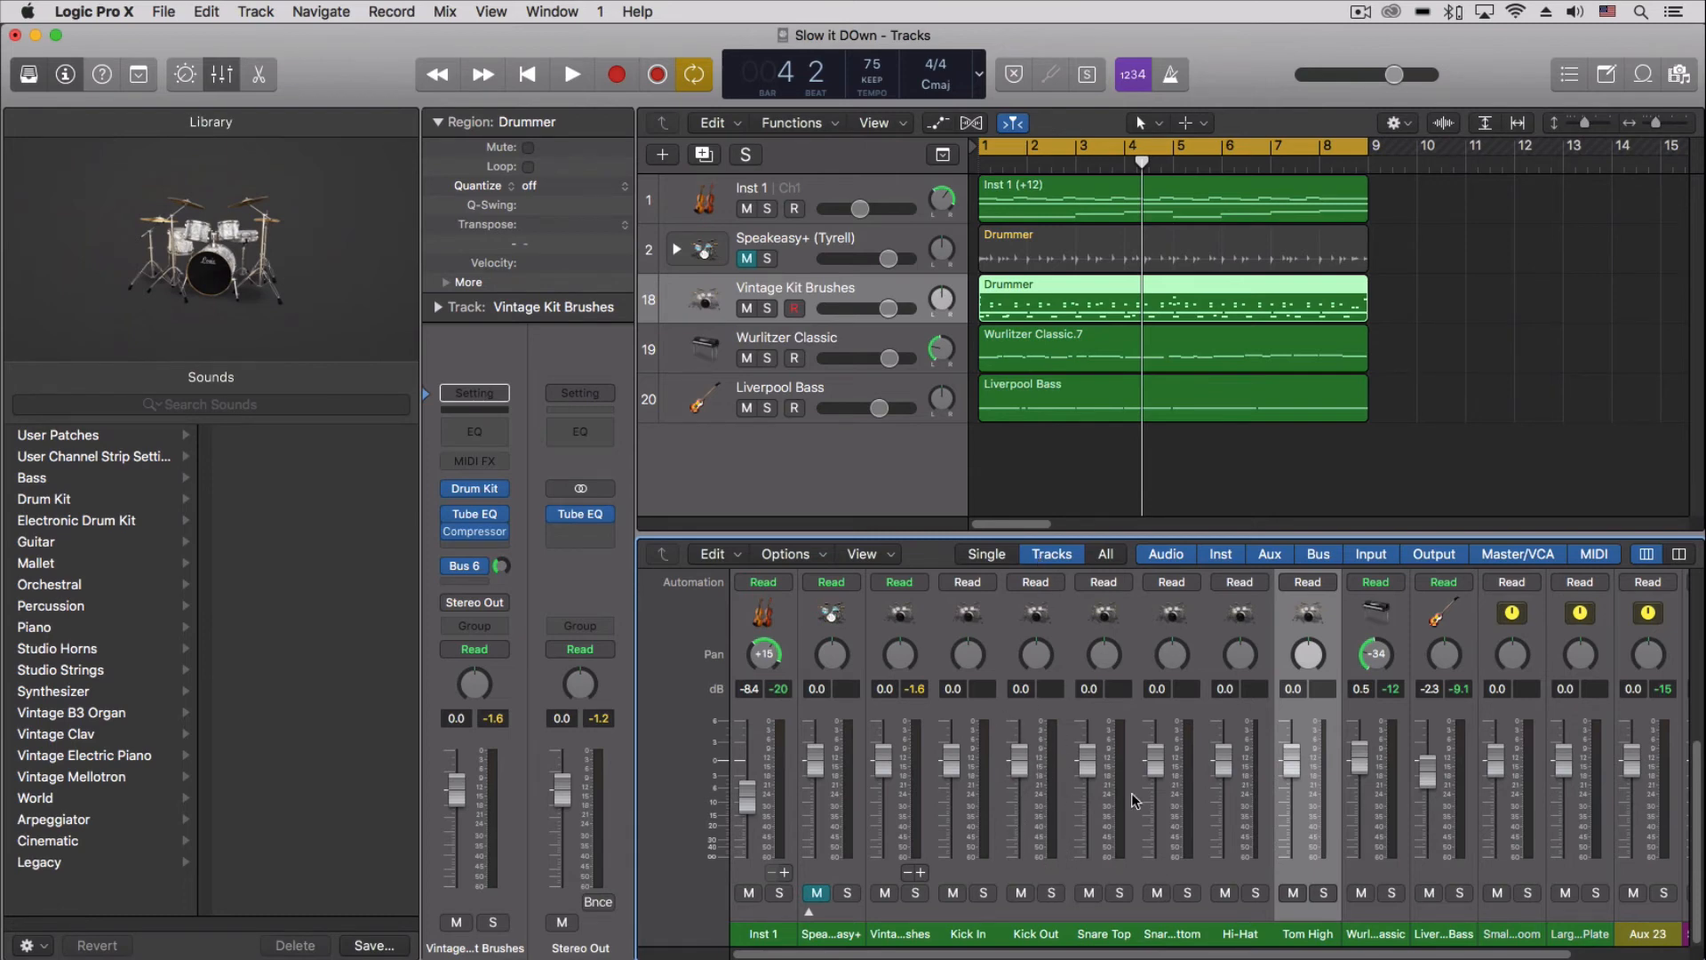
pyautogui.click(570, 74)
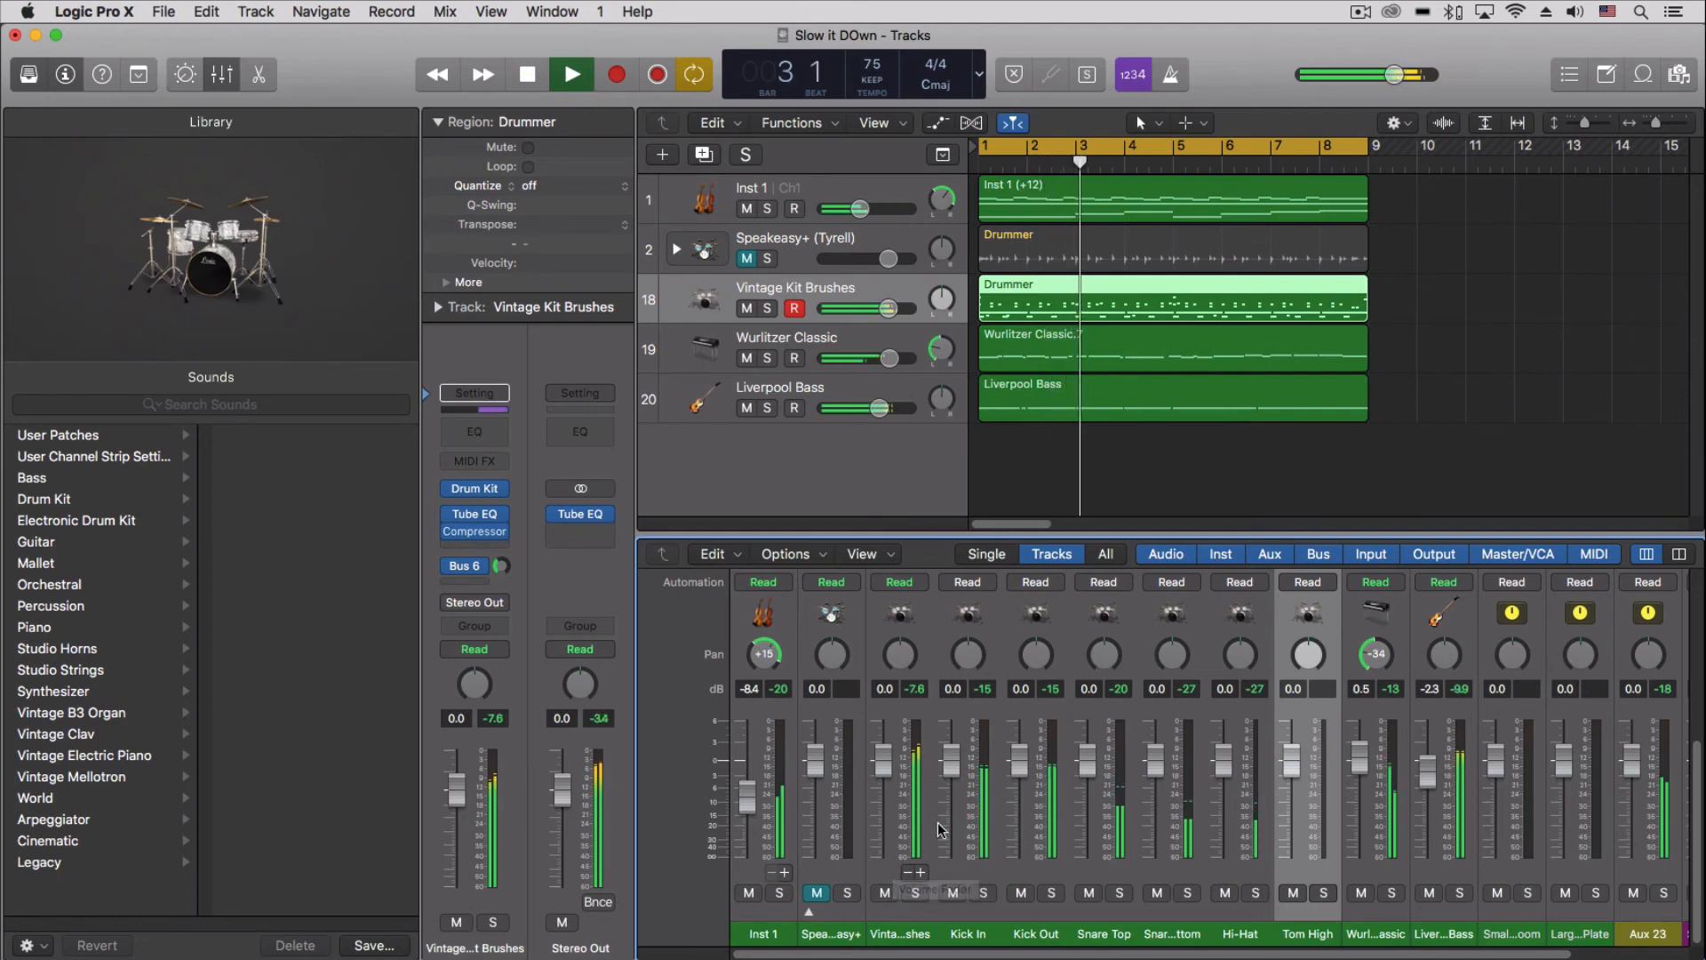
pyautogui.click(526, 75)
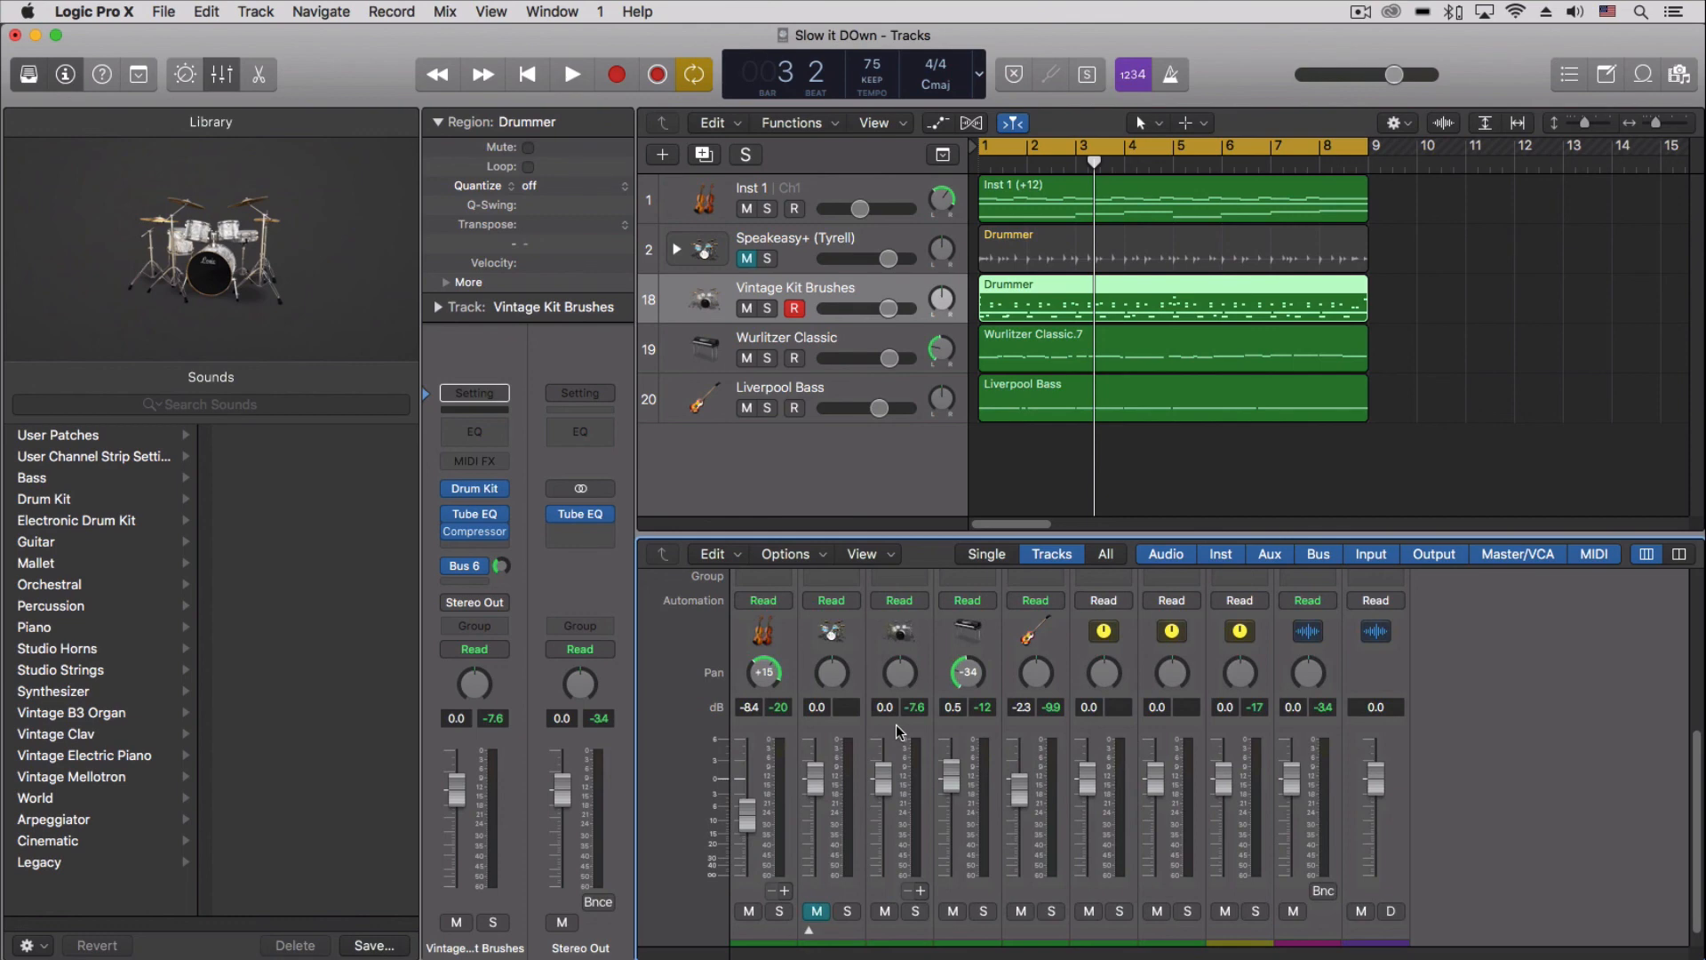
pyautogui.moveTo(1027, 242)
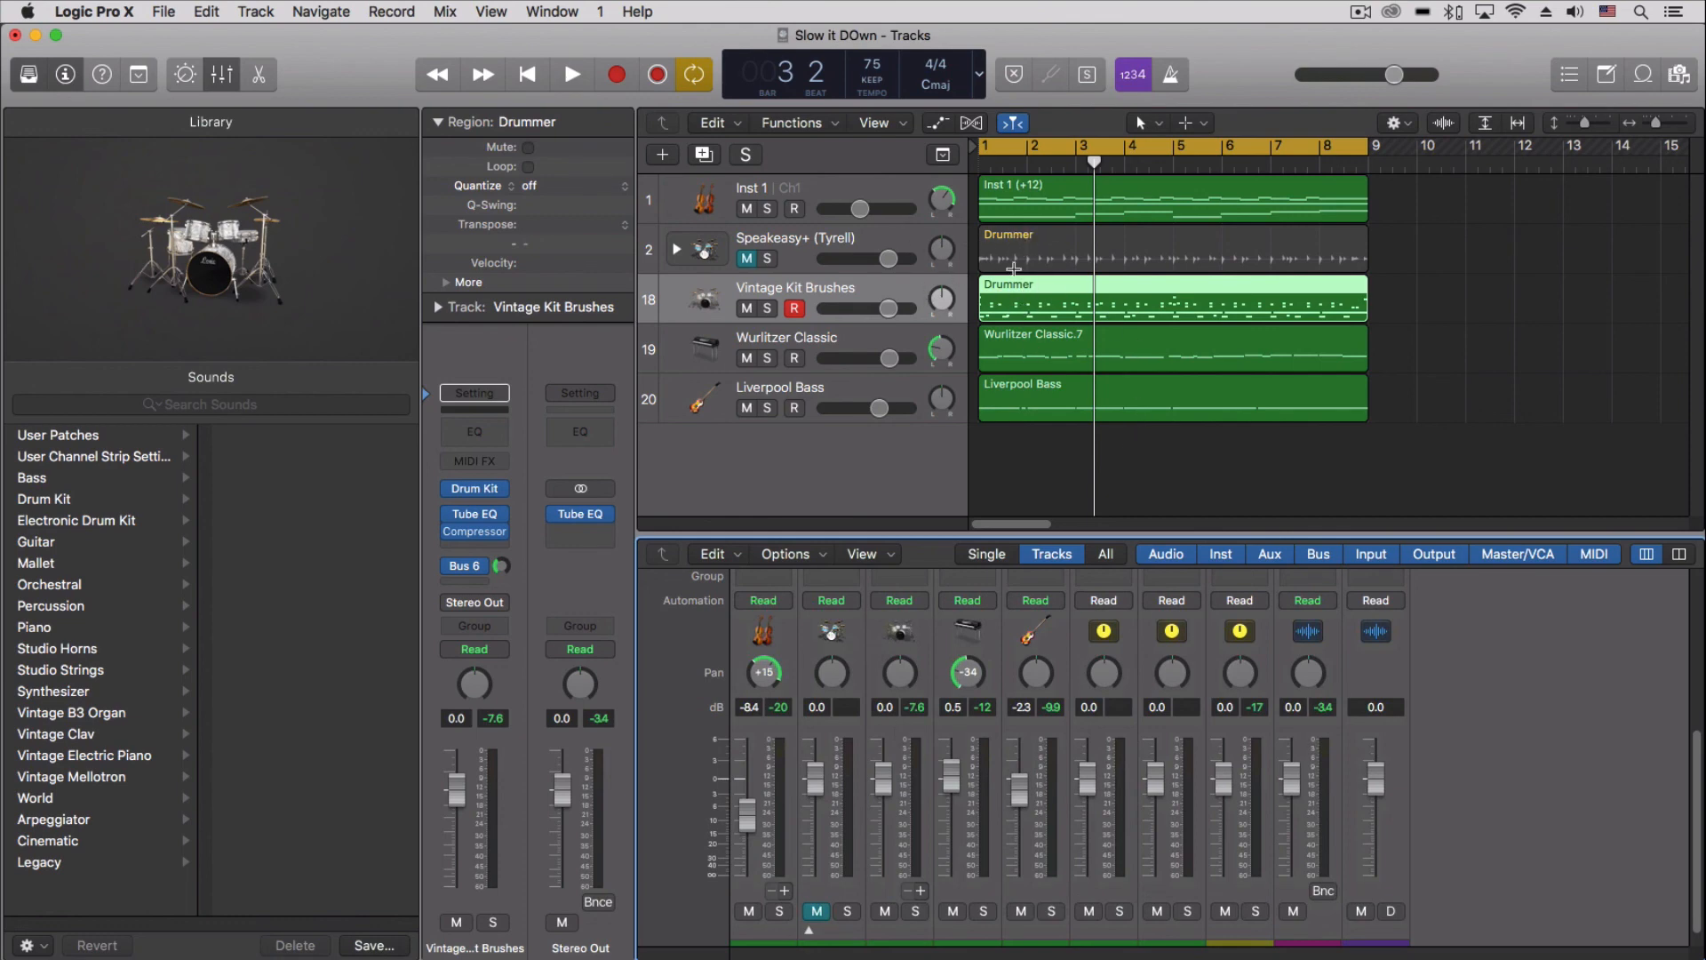
pyautogui.moveTo(1173, 279)
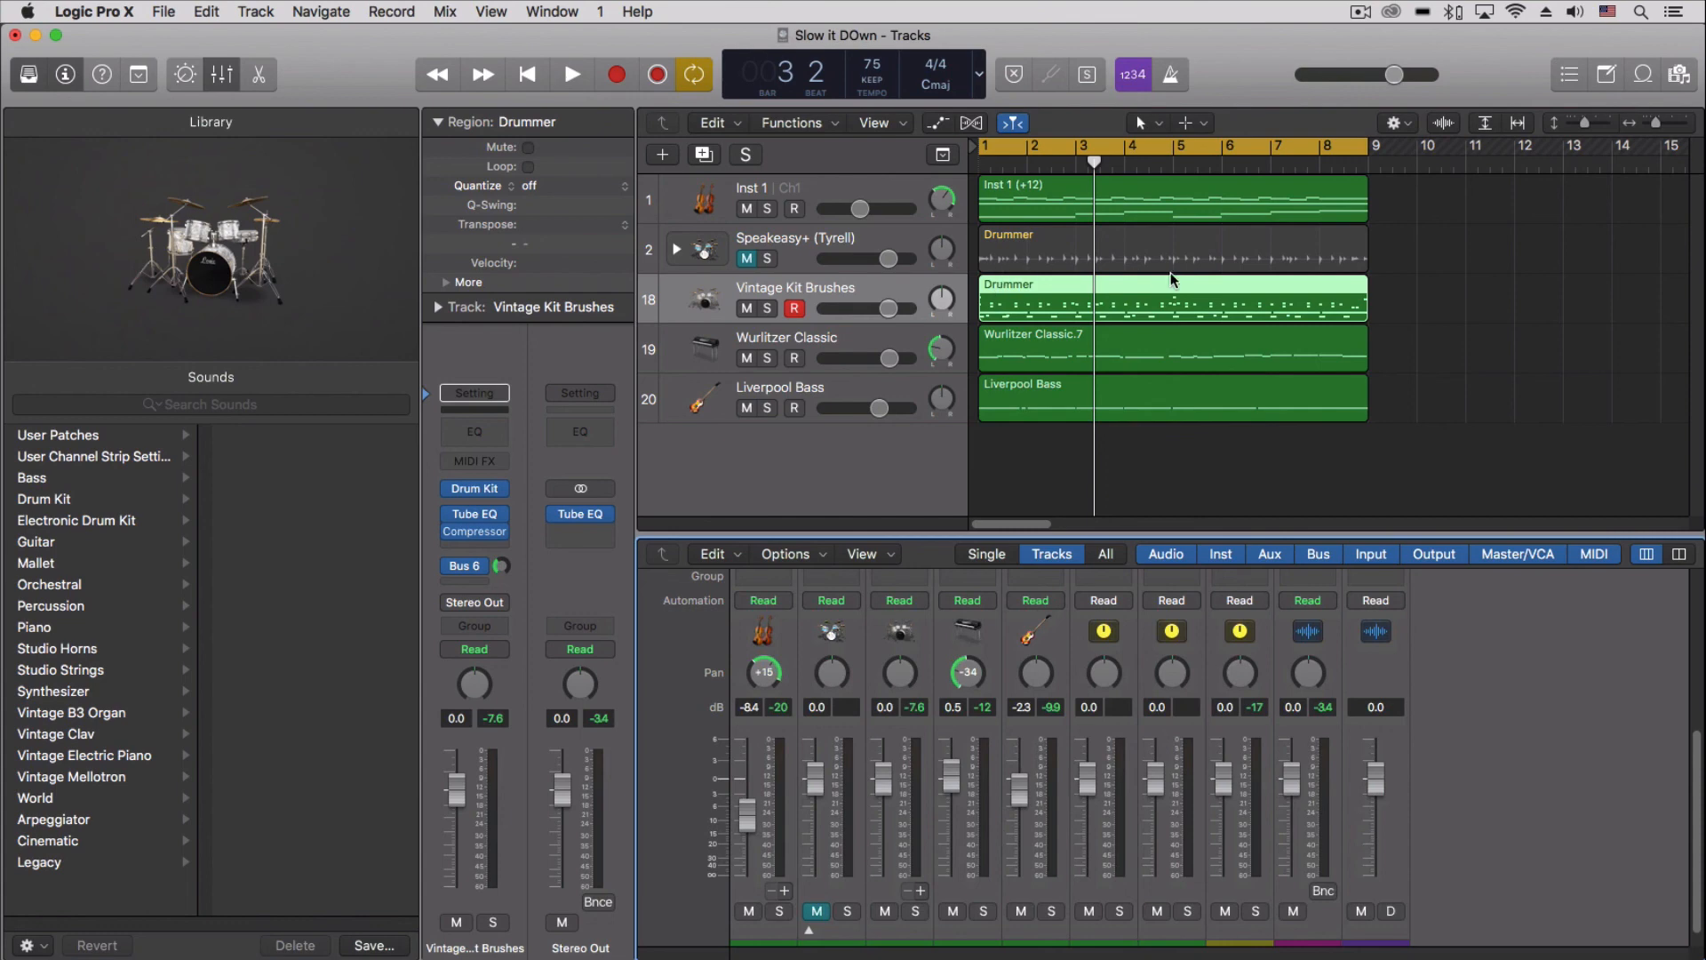